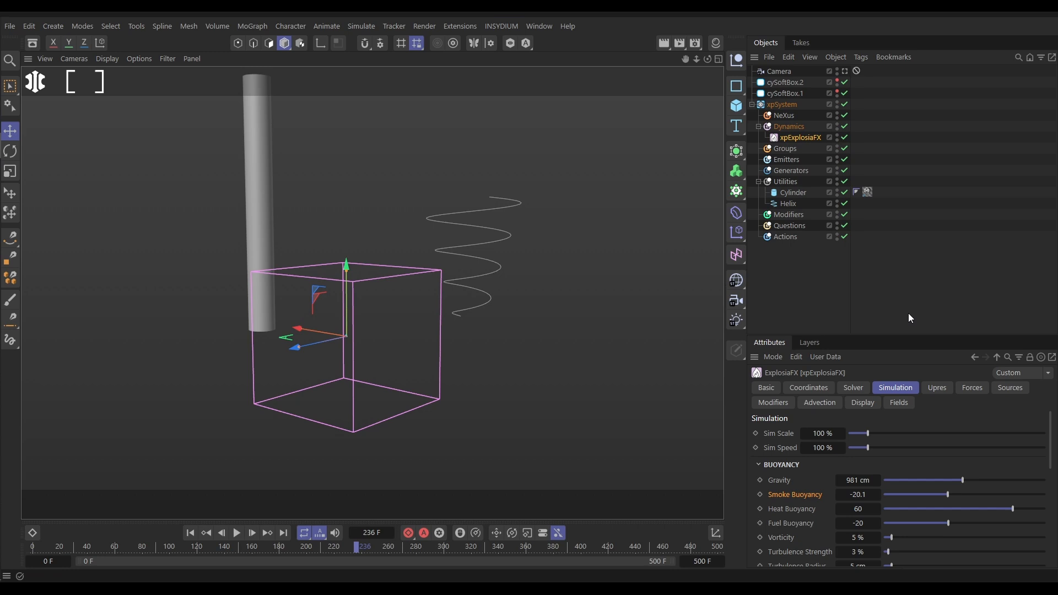
mouse_move(793, 192)
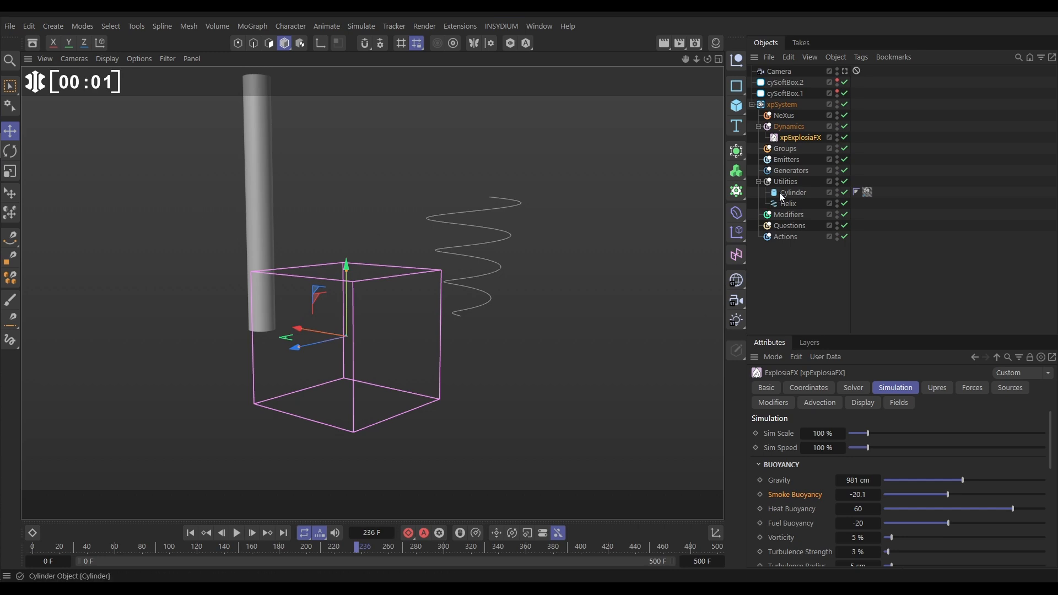
Step: Turn off the Cylinder's editor and render visibility in the Object Manager
click(844, 193)
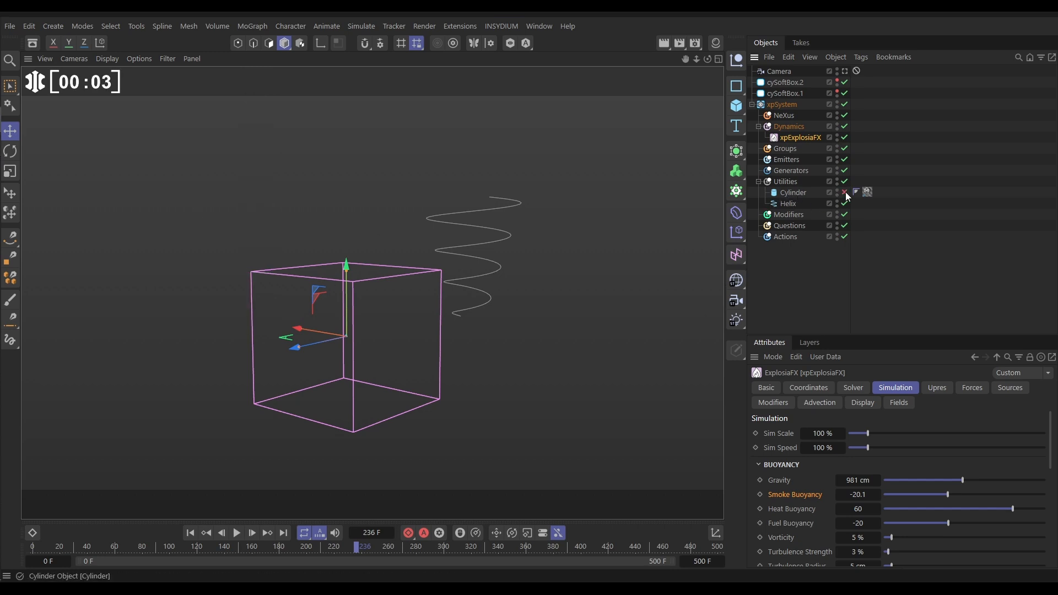
click(843, 192)
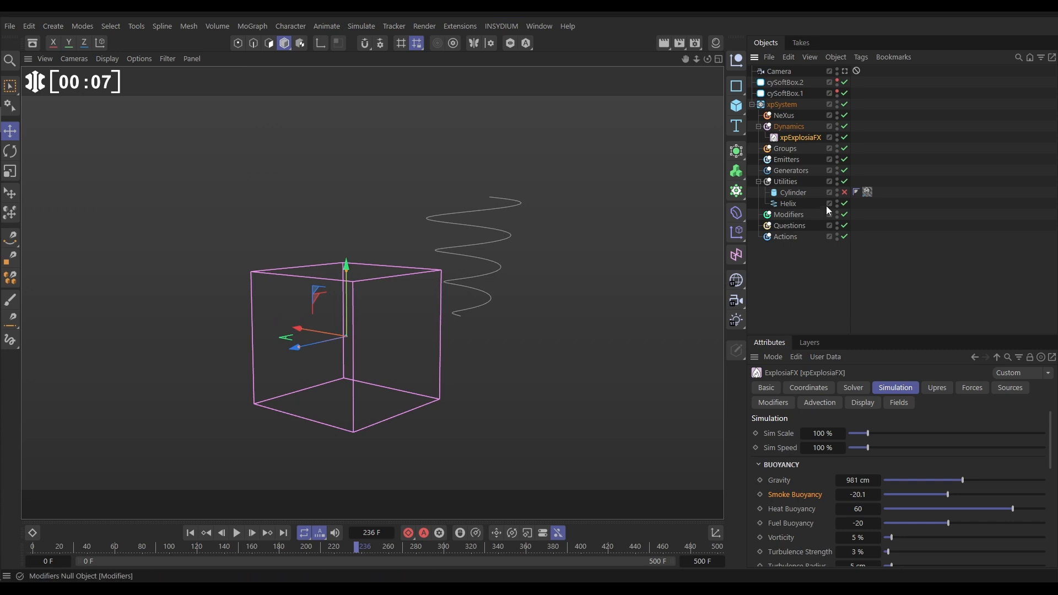
mouse_move(799, 138)
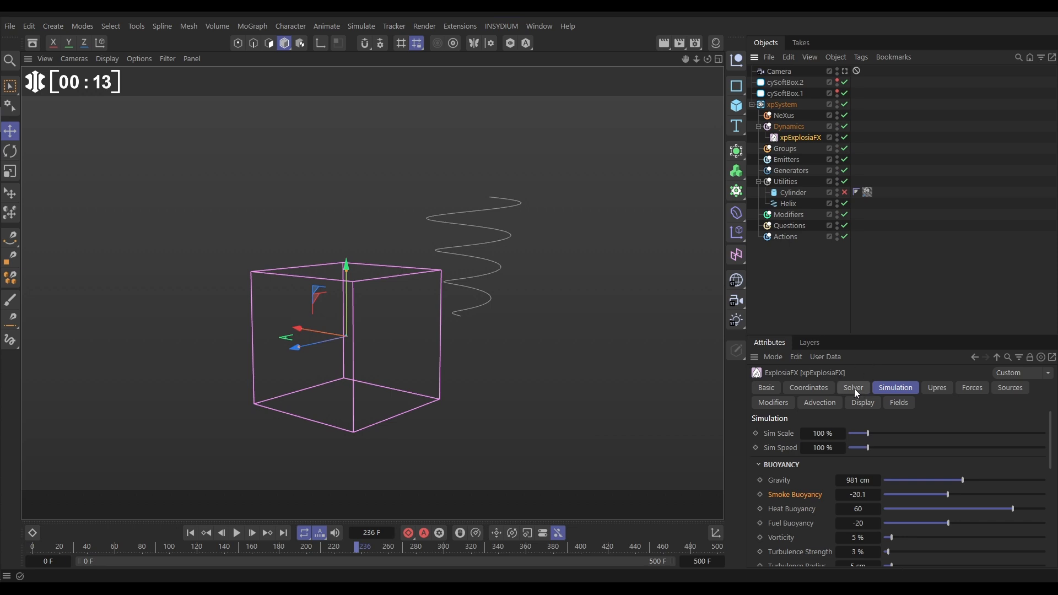
Step: Size the ExplosiaFX container to 50 × 1300 × 50 cm, leaving +Y open and +X closed
click(852, 387)
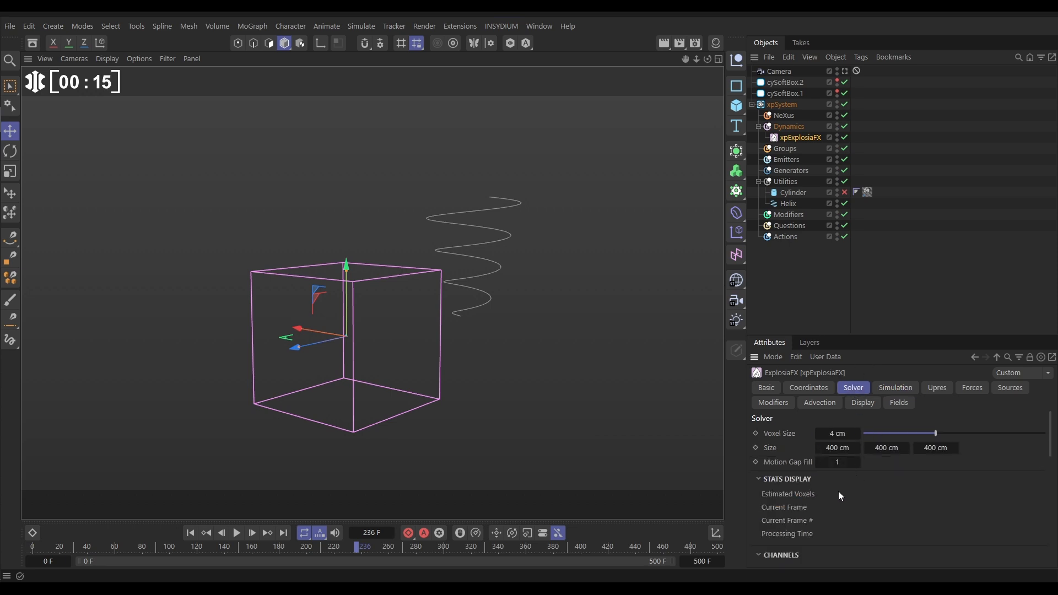
click(836, 447)
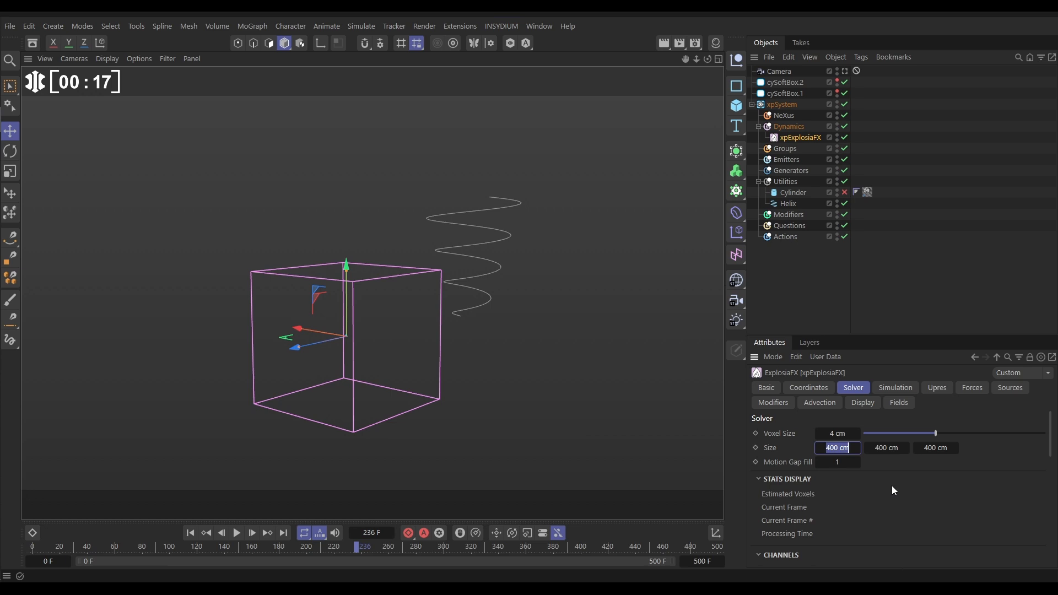
text(5)
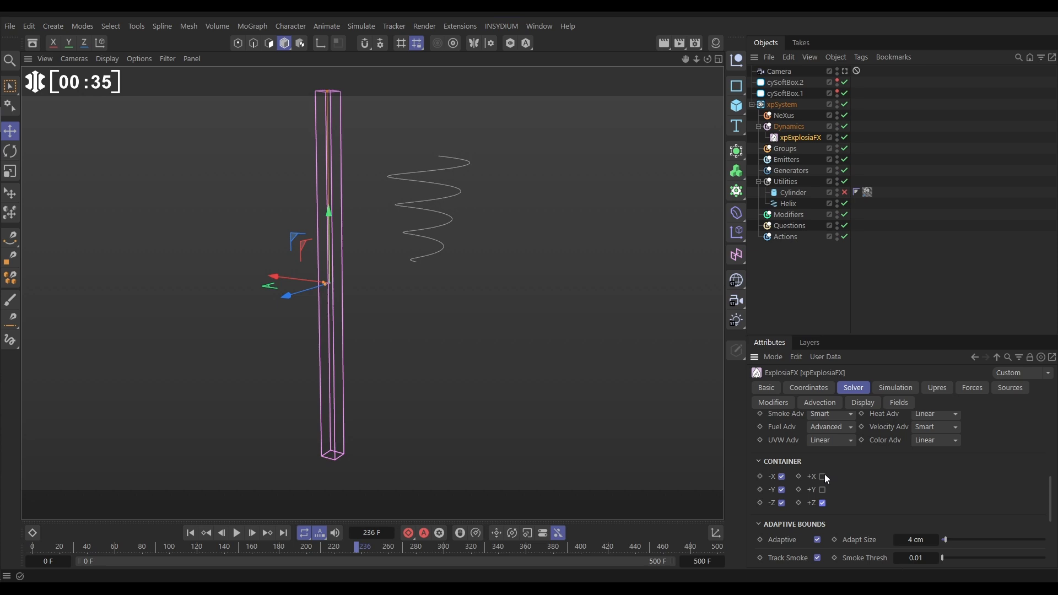
click(821, 476)
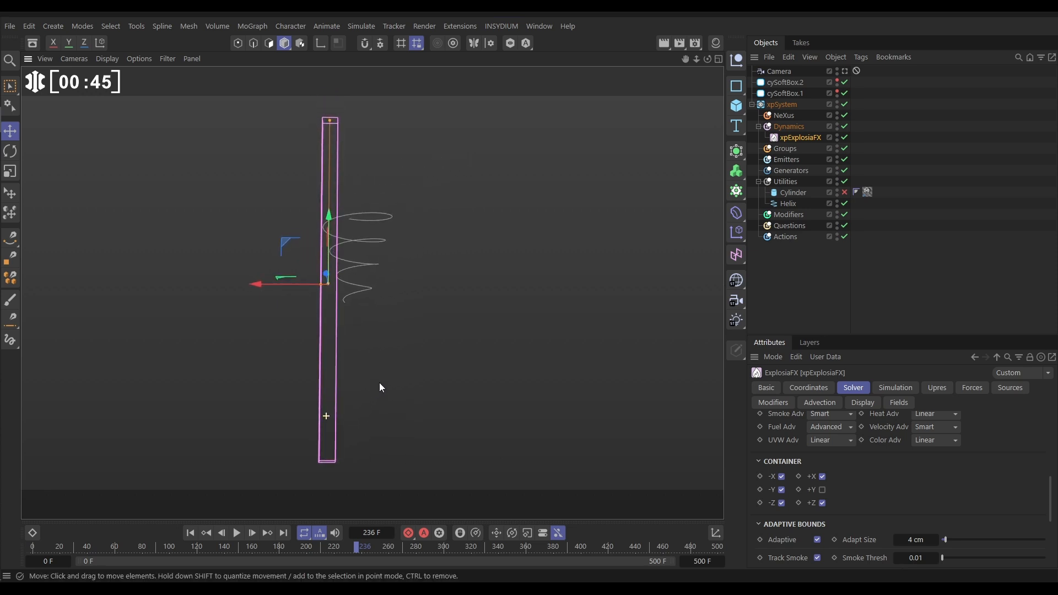
Step: Add a 5 cm Sphere primitive and select it in the Object Manager
click(735, 105)
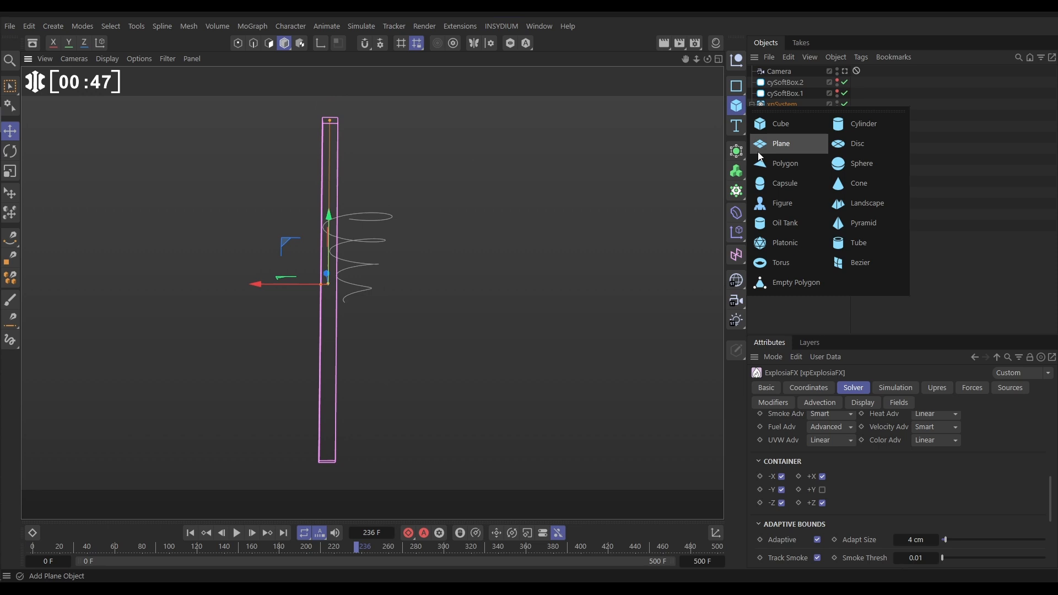
click(860, 162)
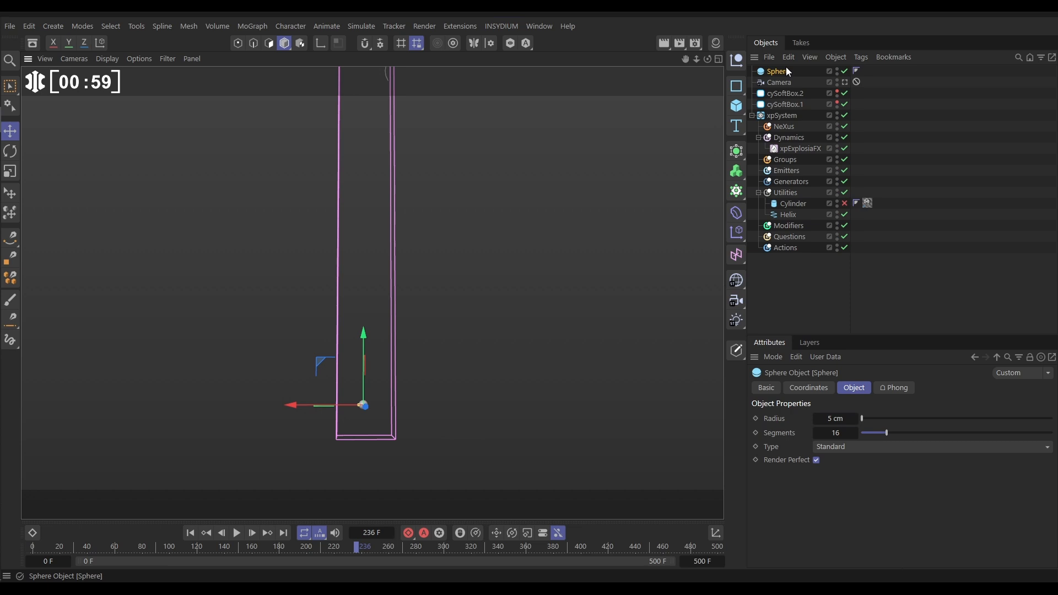
click(860, 57)
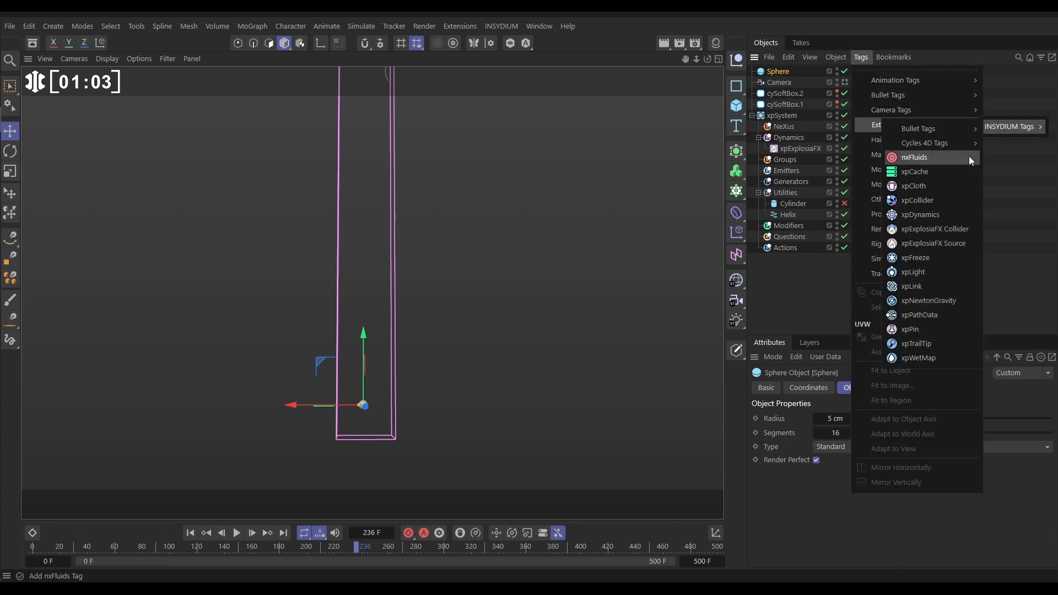
mouse_move(934, 243)
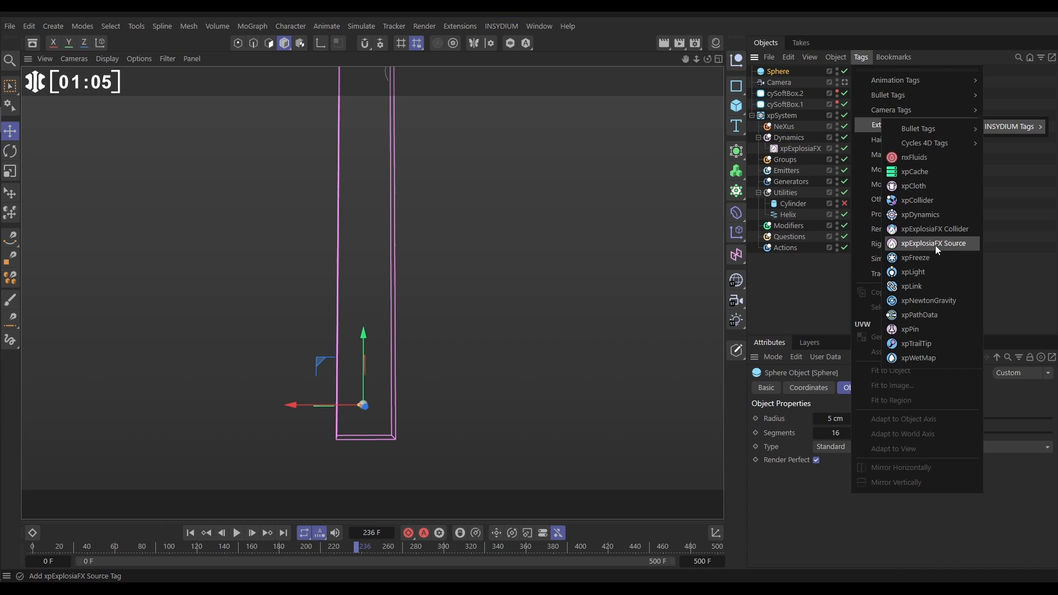
Step: Tag the Sphere as an ExplosiaFX source: Solid off, Heat and Fuel 200%, Pressure 100
click(934, 243)
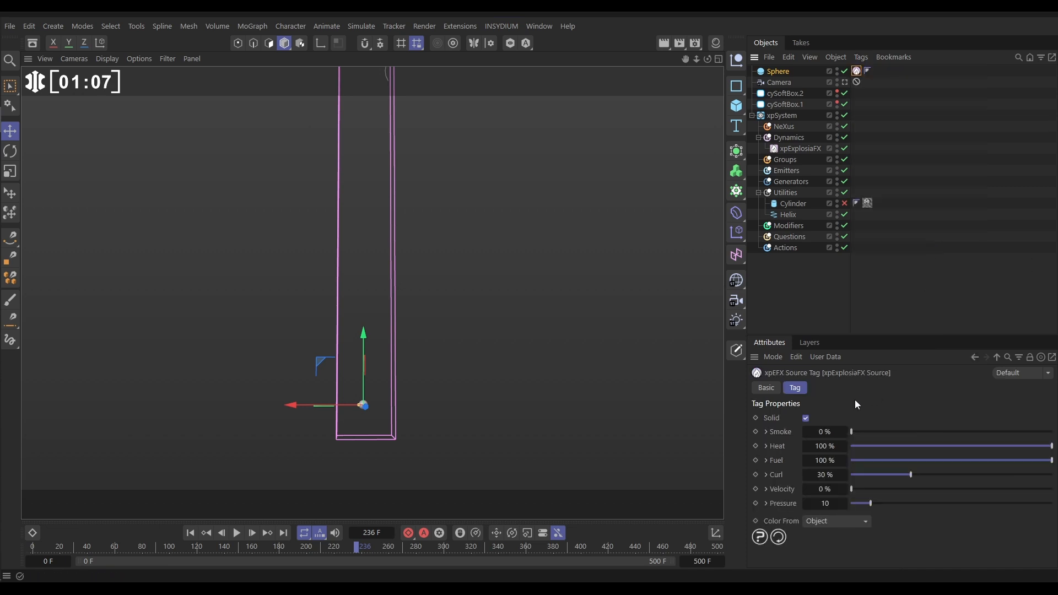
click(805, 417)
text(200)
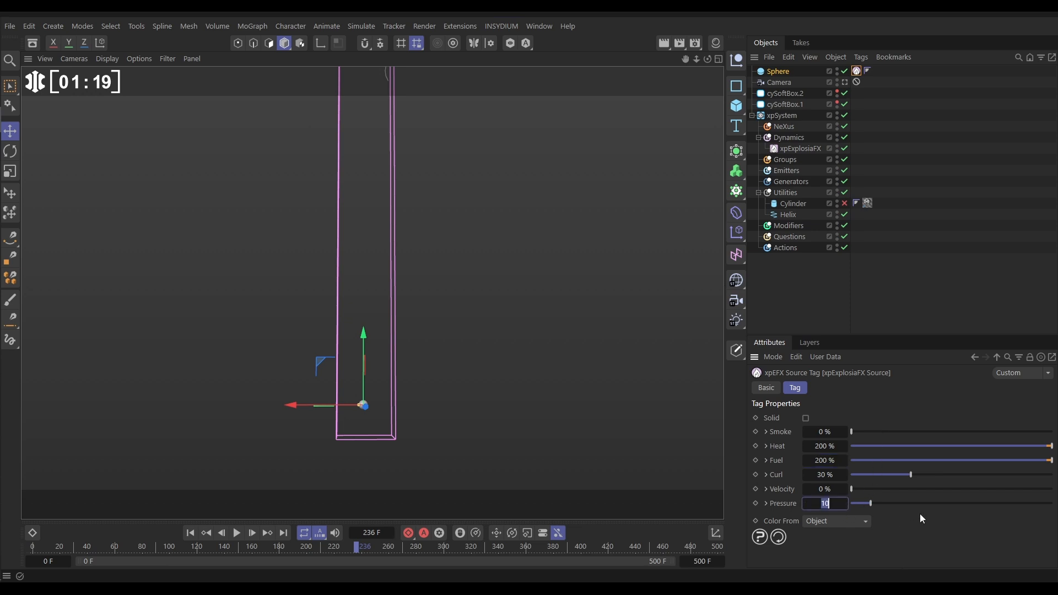
text(100)
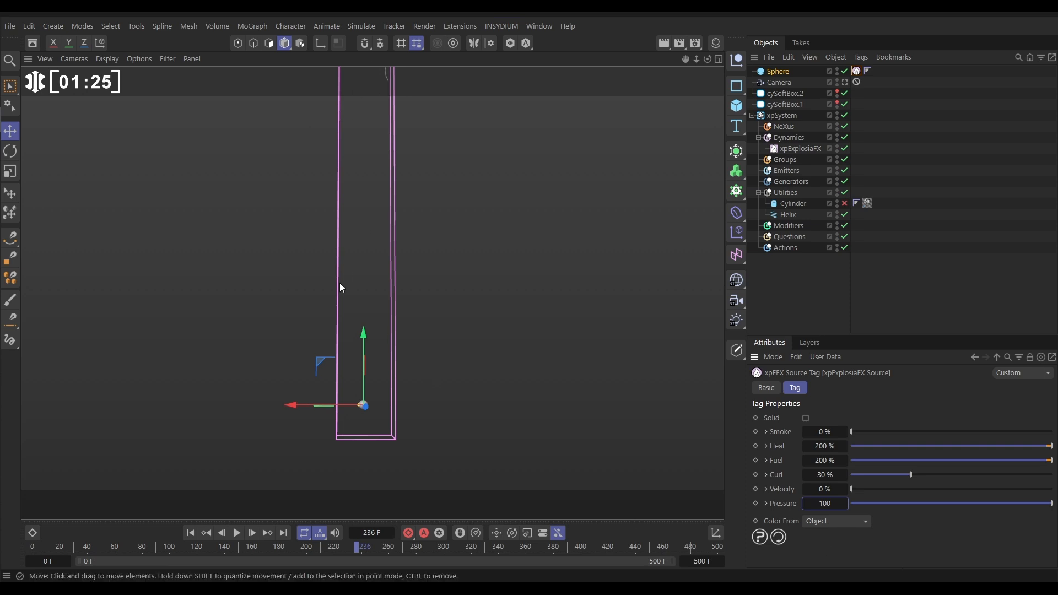
click(236, 533)
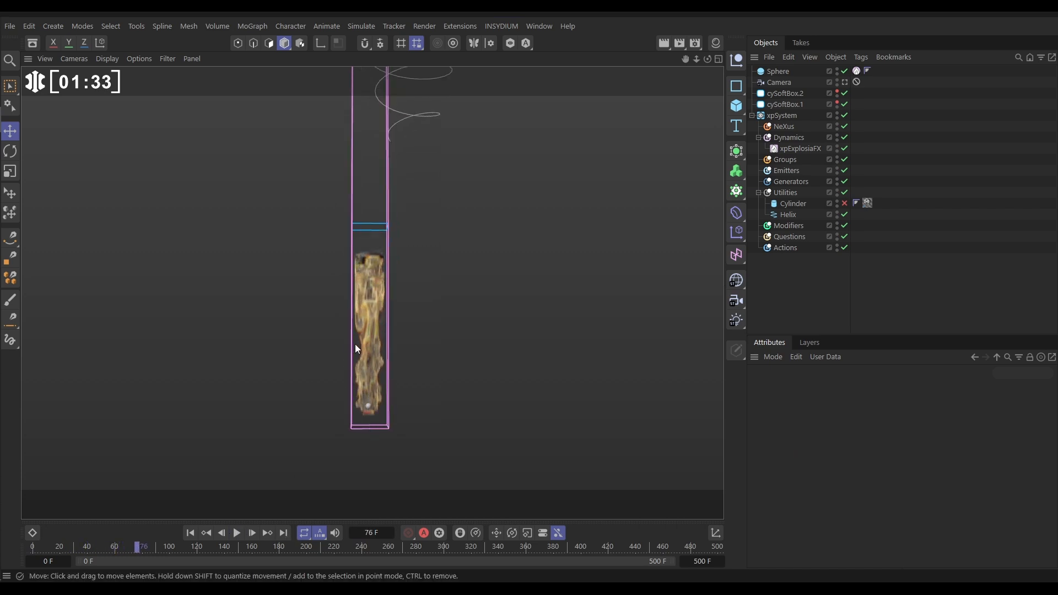
Step: Display ExplosiaFX as Grid at 200% voxel LOD, then play and pause the simulation
click(799, 148)
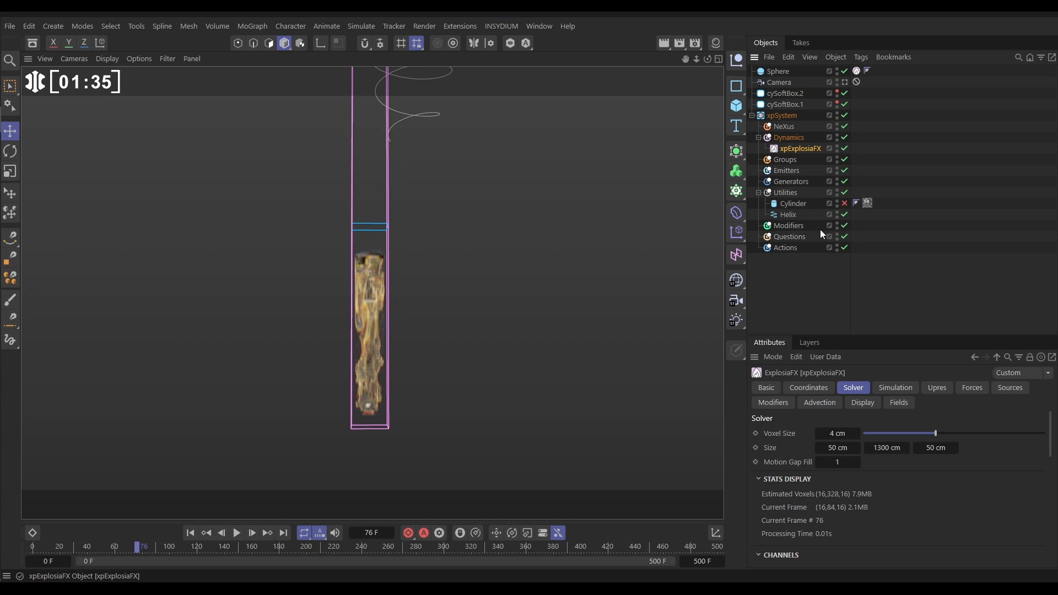
click(861, 402)
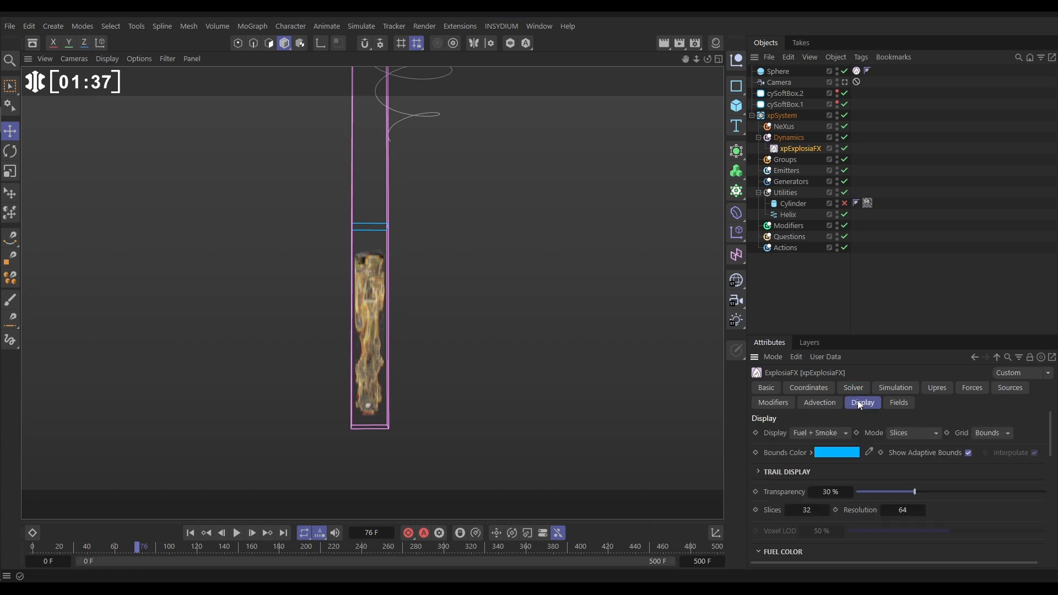
click(911, 432)
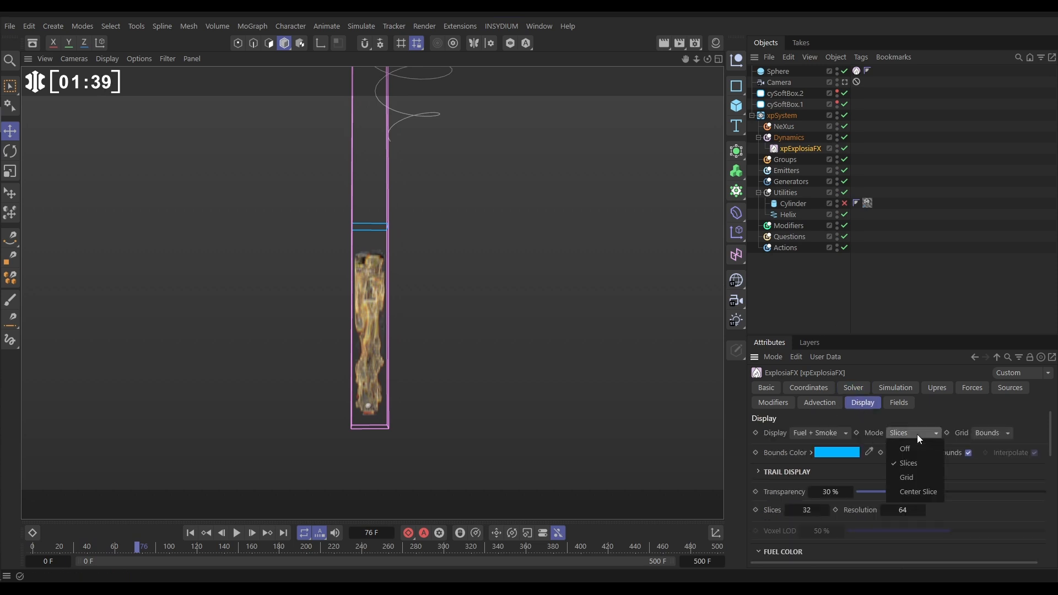
click(905, 477)
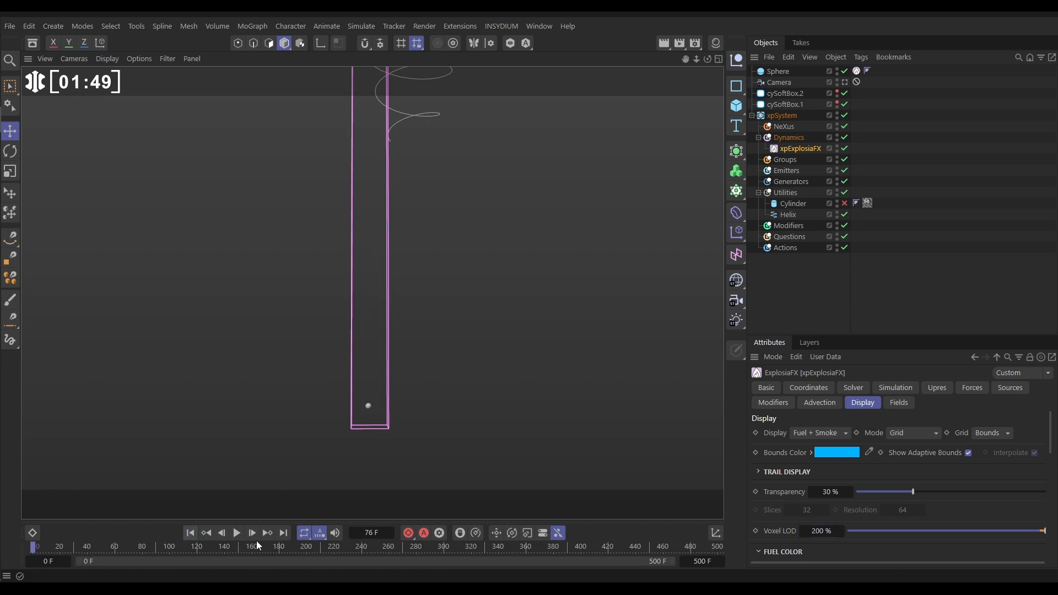
click(236, 533)
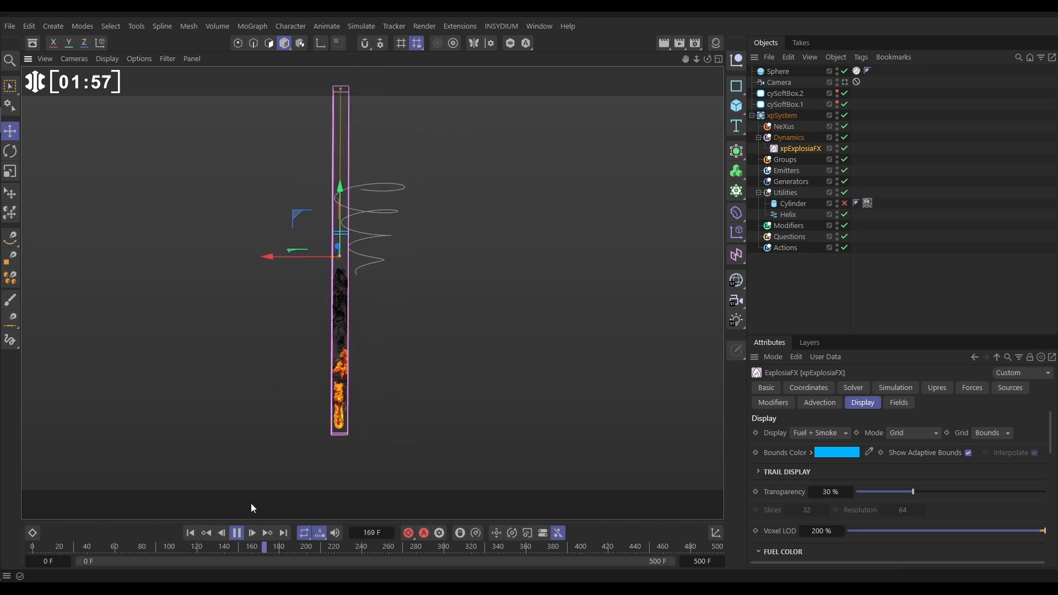
click(236, 532)
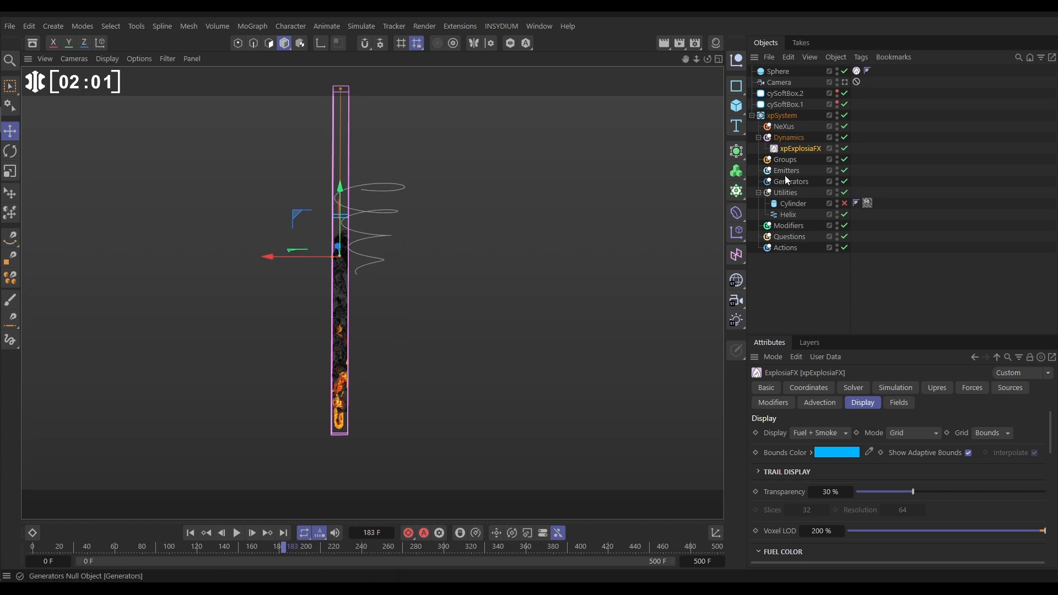
Step: Set ExplosiaFX gravity to 1250 cm and Smoke Buoyancy to -10
click(895, 387)
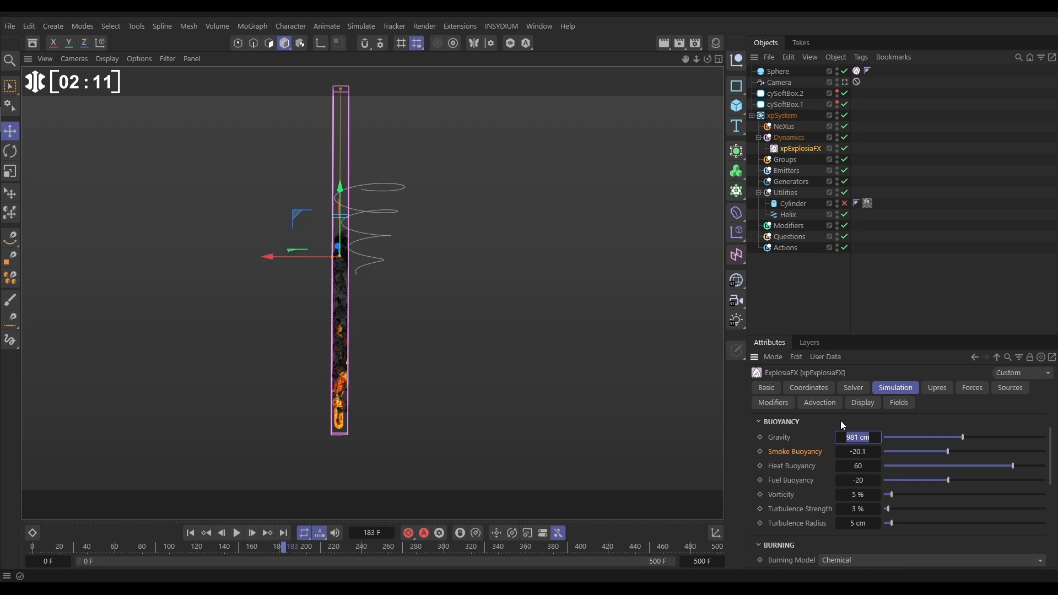
drag(961, 437, 983, 436)
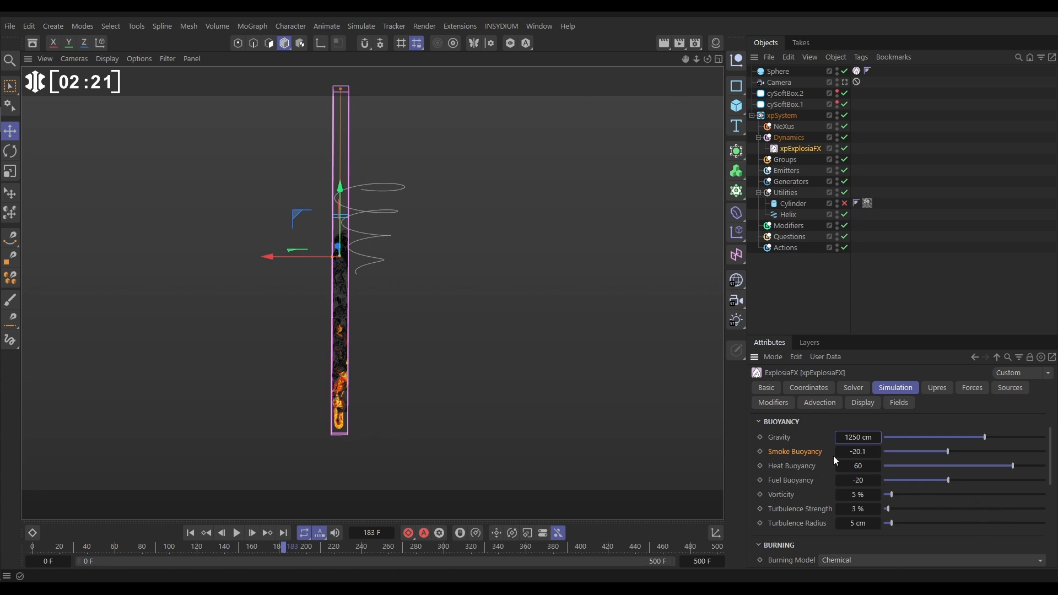
click(856, 450)
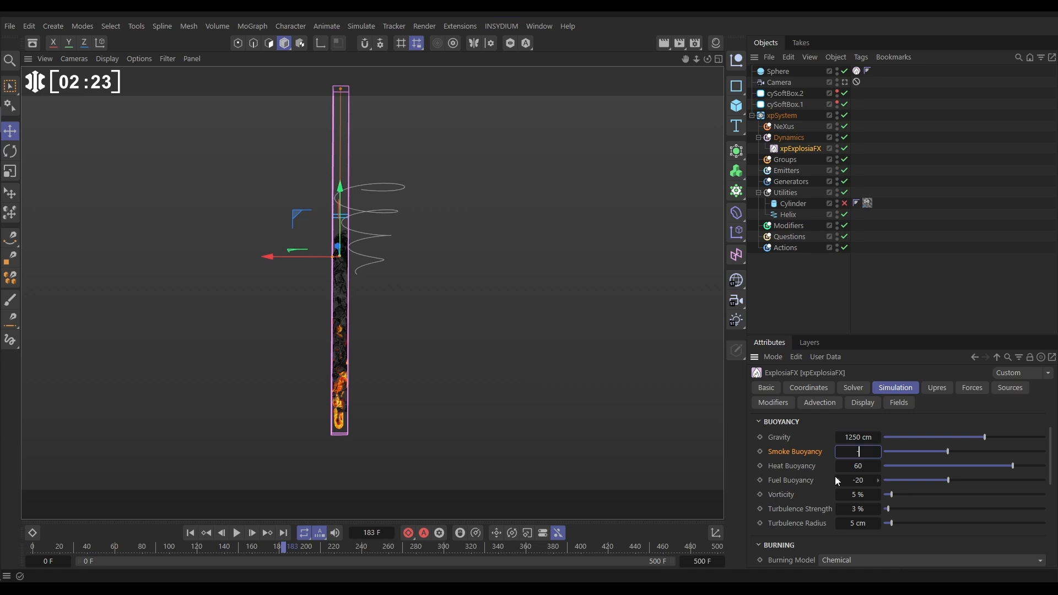
text(-10)
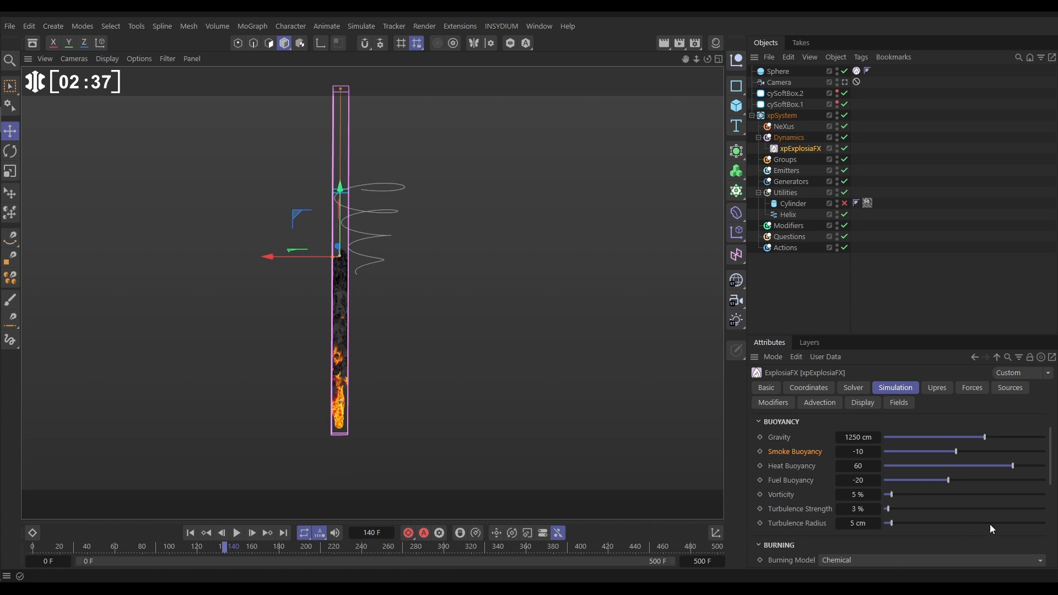
Step: Switch the ExplosiaFX burning model to Custom with a burn rate of 20
scroll(down, 3)
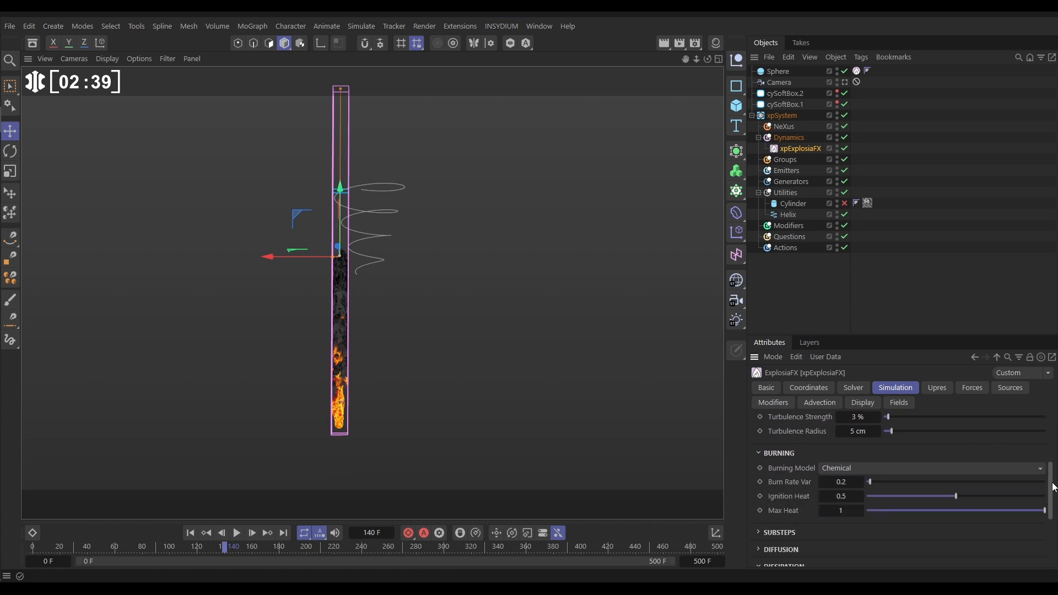
scroll(down, 3)
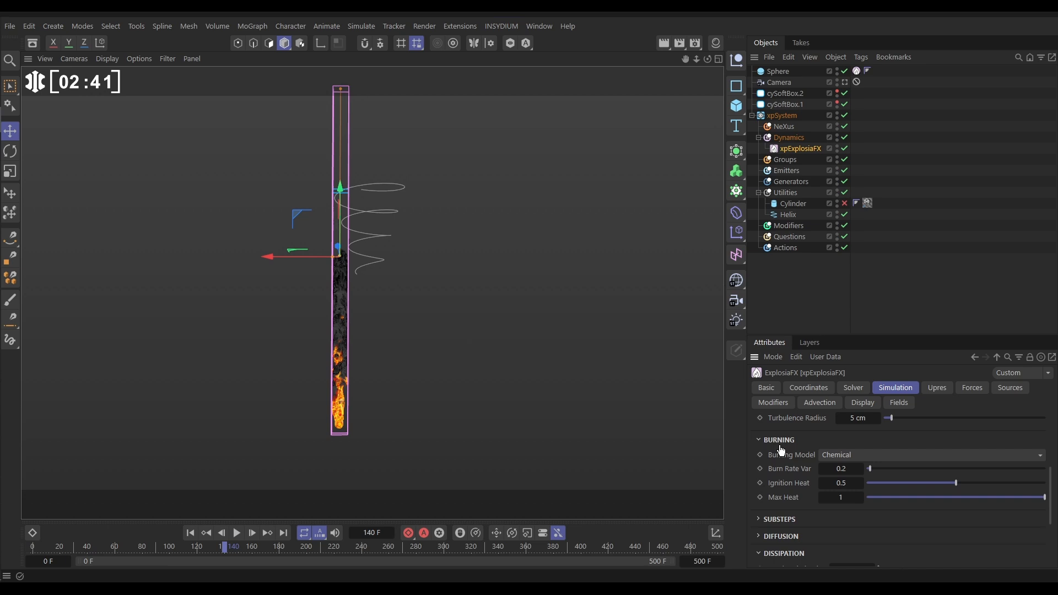
click(931, 453)
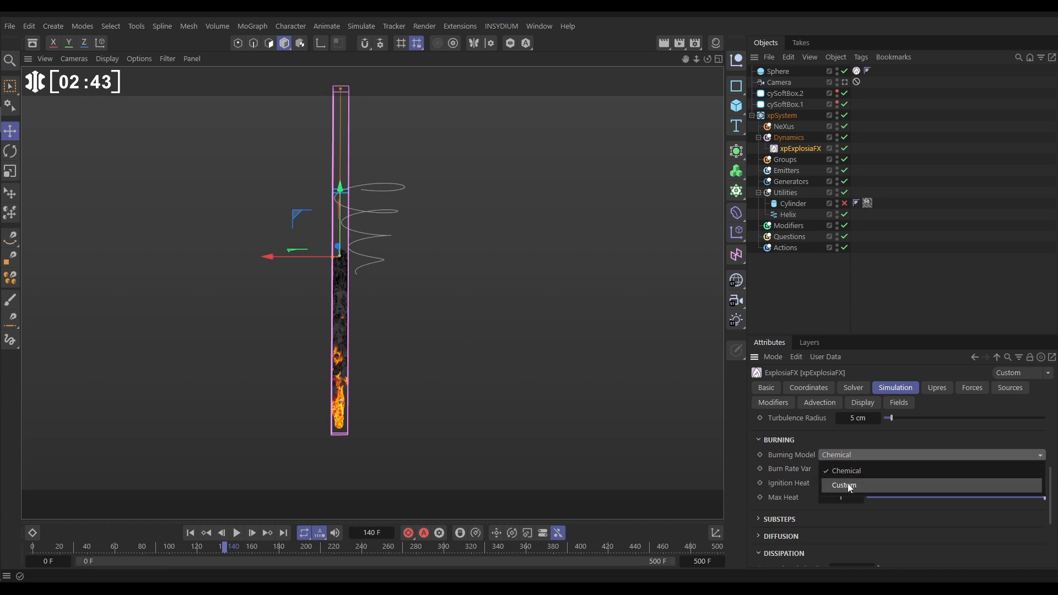
click(844, 485)
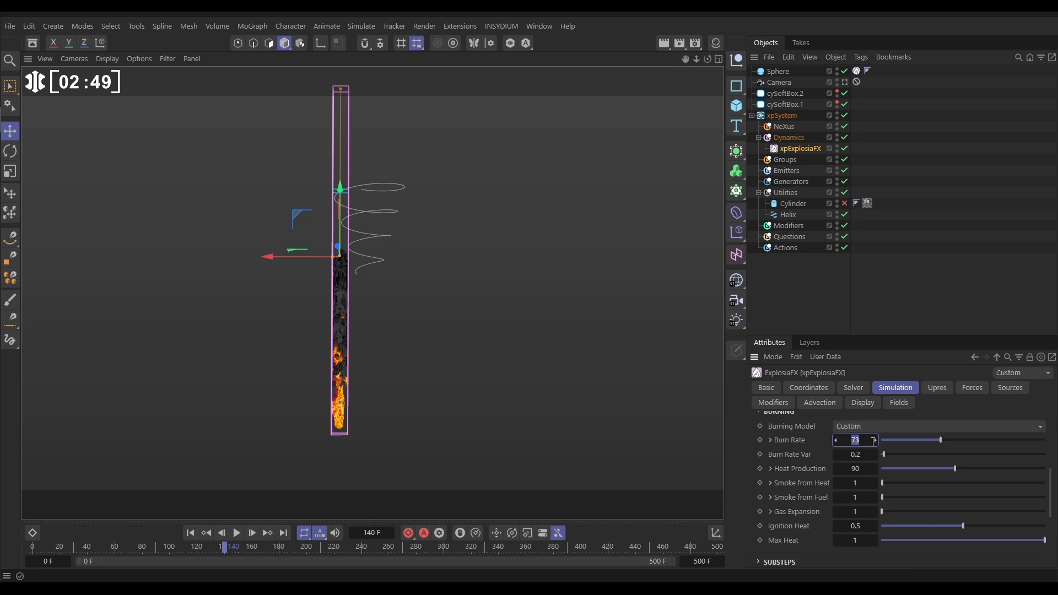
text(20)
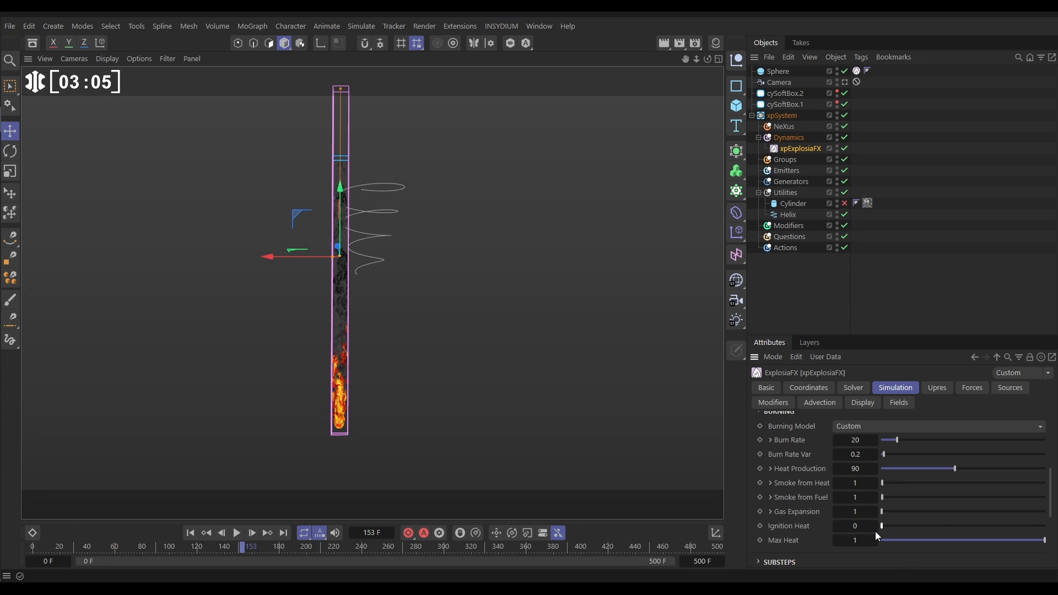
Step: Reset the cache and re-run the simulation until fire fills the tube
click(251, 532)
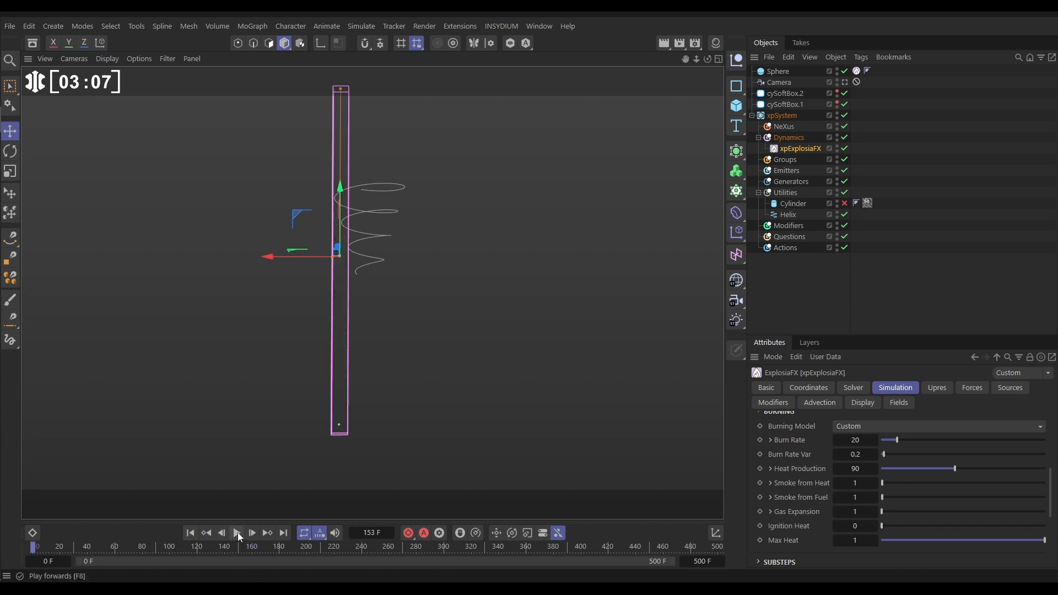
click(237, 533)
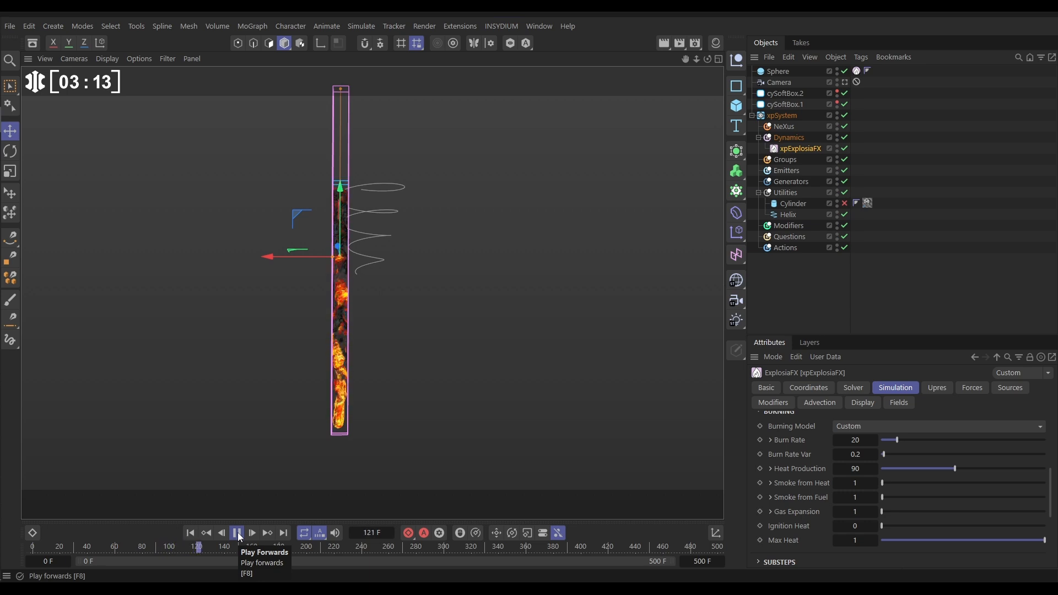
click(237, 533)
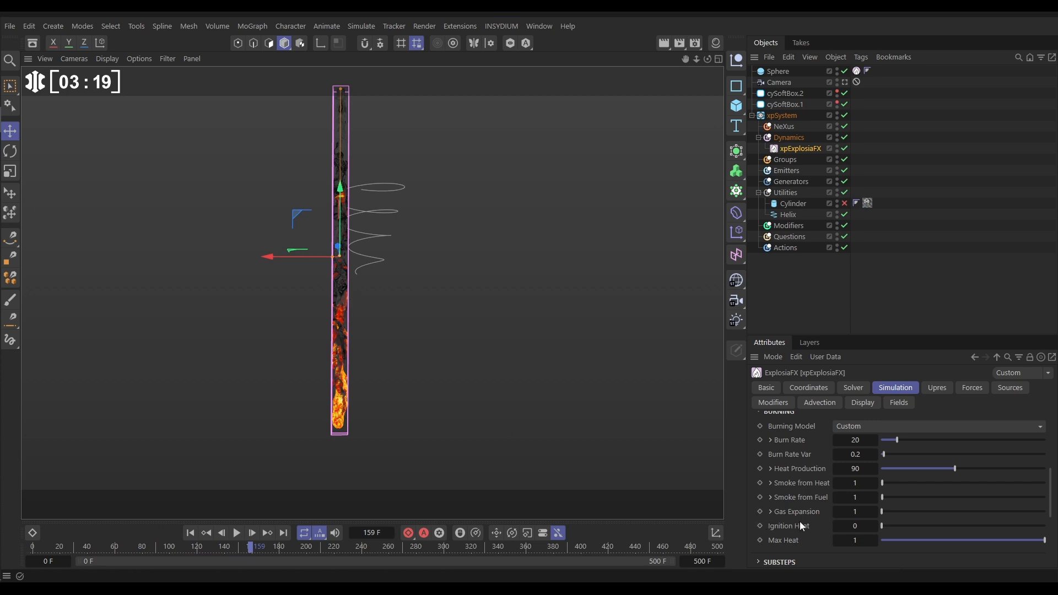
click(855, 483)
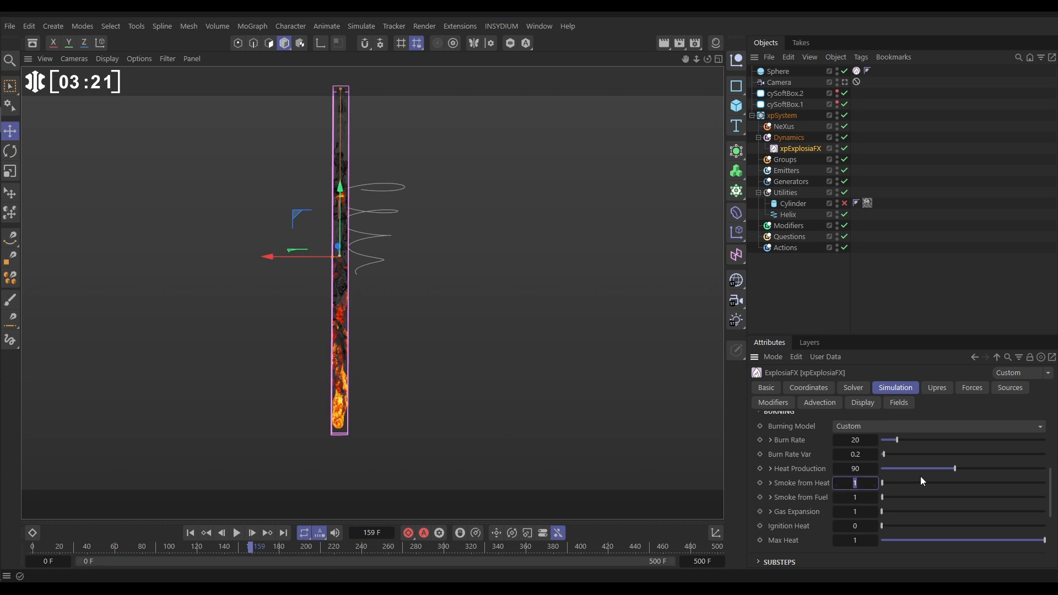
Step: Enter 1.5 for Smoke from Heat and replay the simulation to about frame 171
text(1.5)
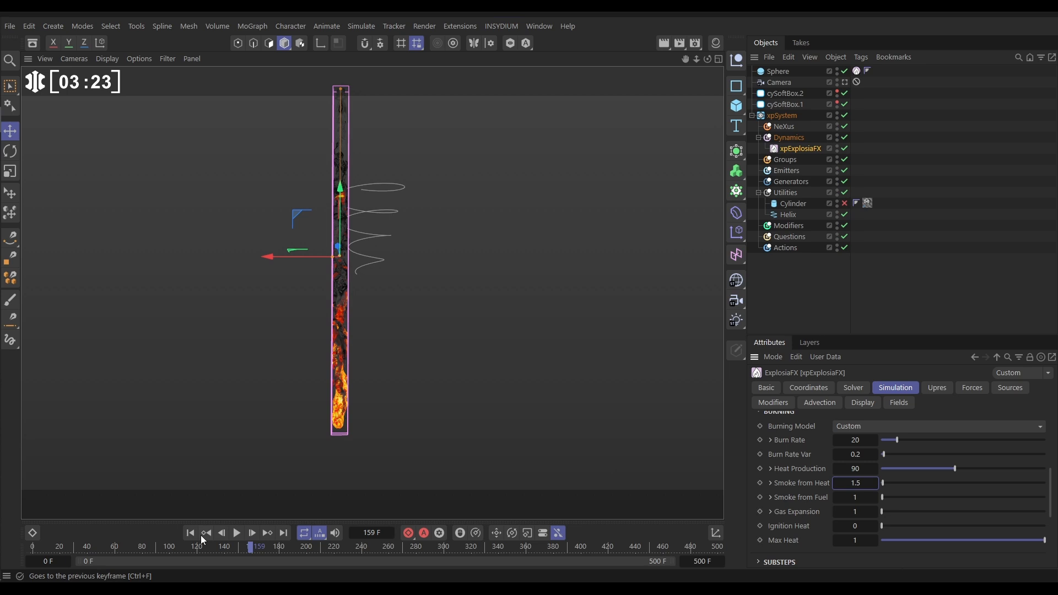
click(236, 533)
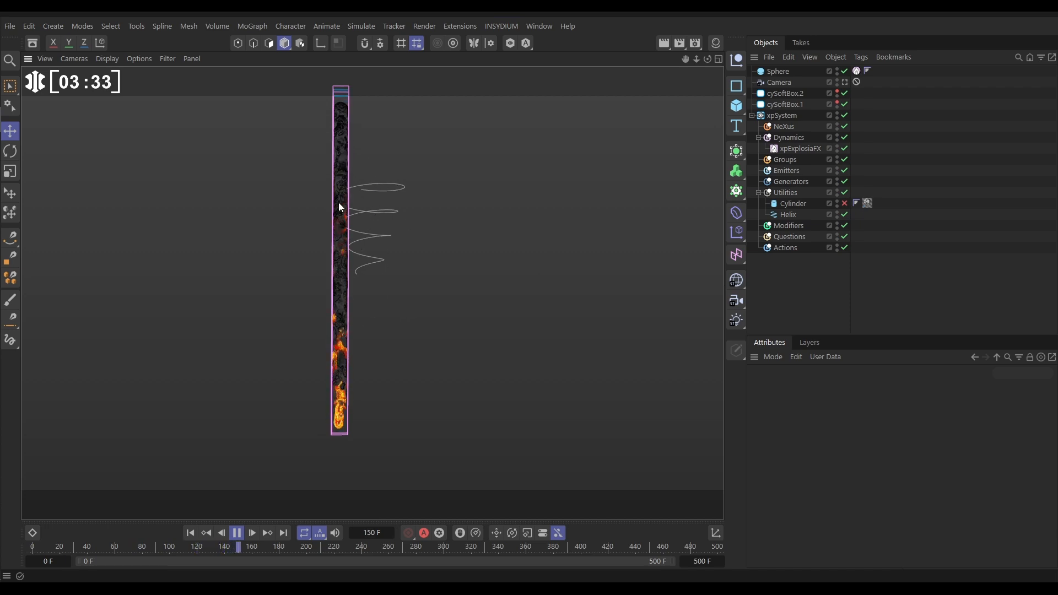
click(237, 533)
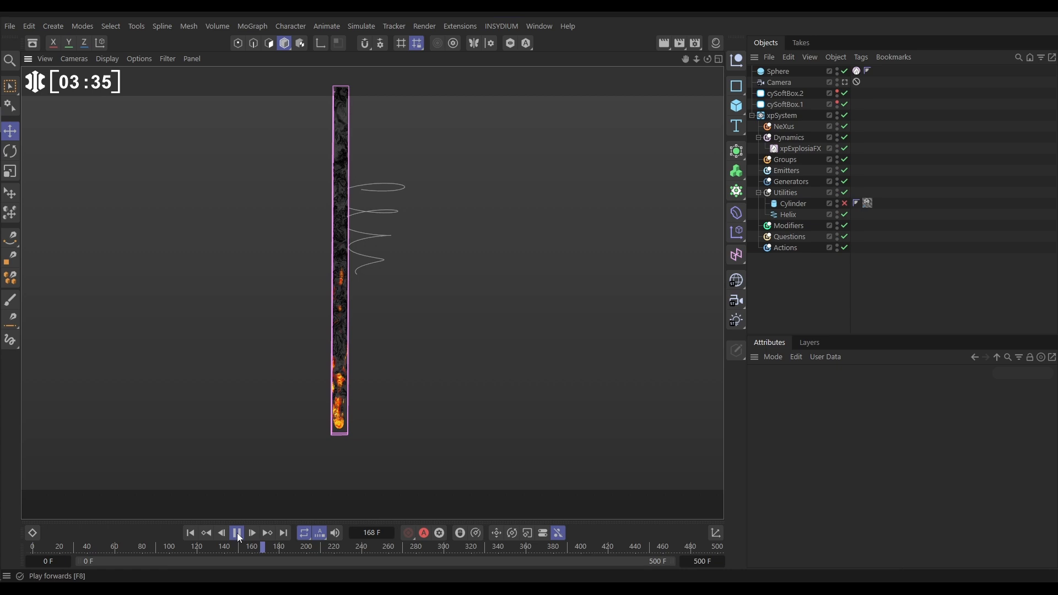
click(236, 533)
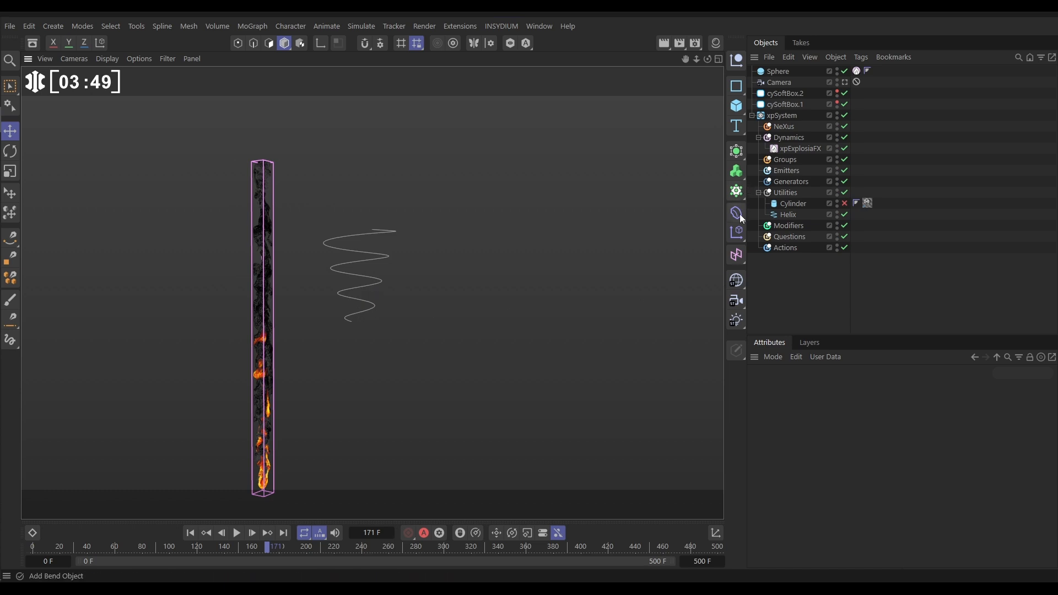
Step: Add a Spline Wrap under xpExplosiaFX following the Helix on +Y, then replay
click(736, 213)
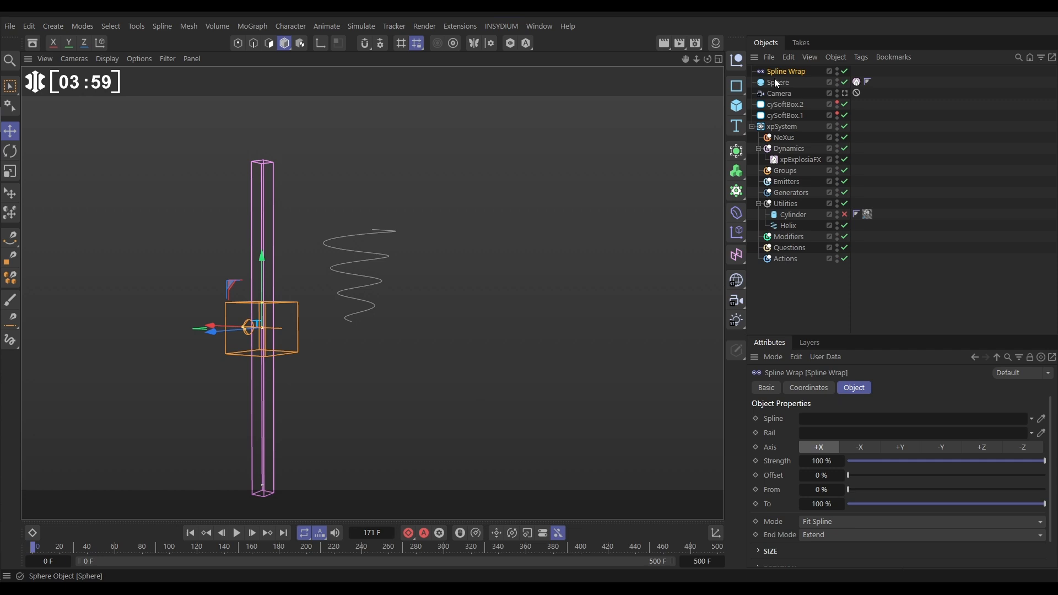
click(799, 160)
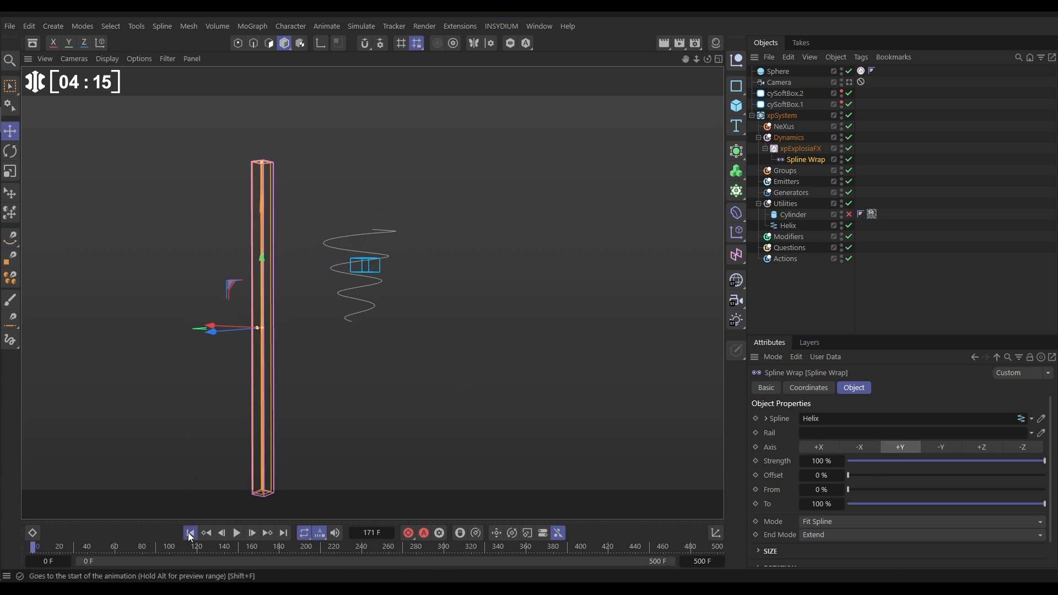
click(236, 532)
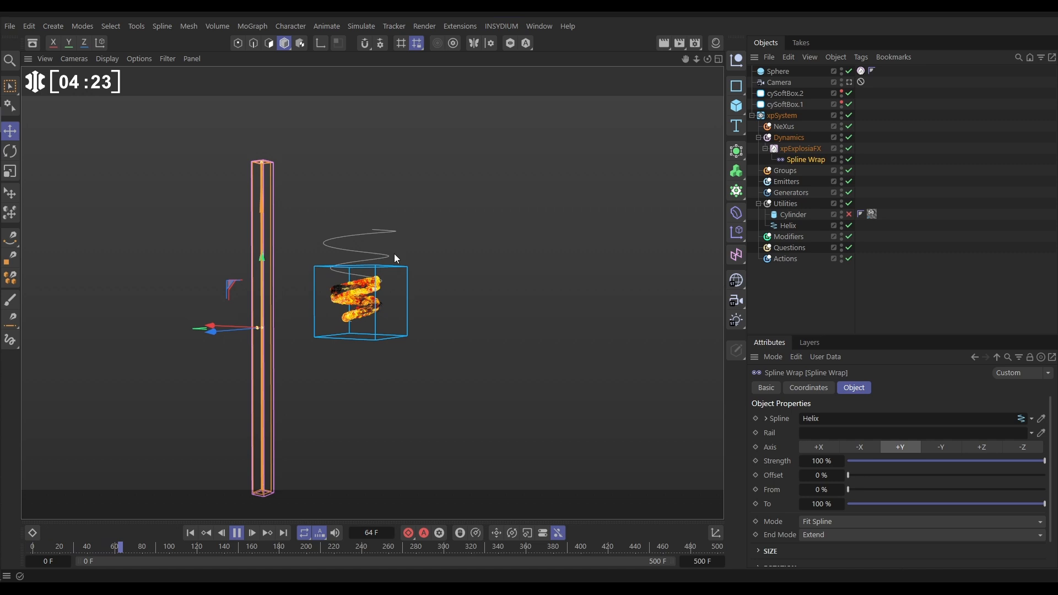
click(237, 532)
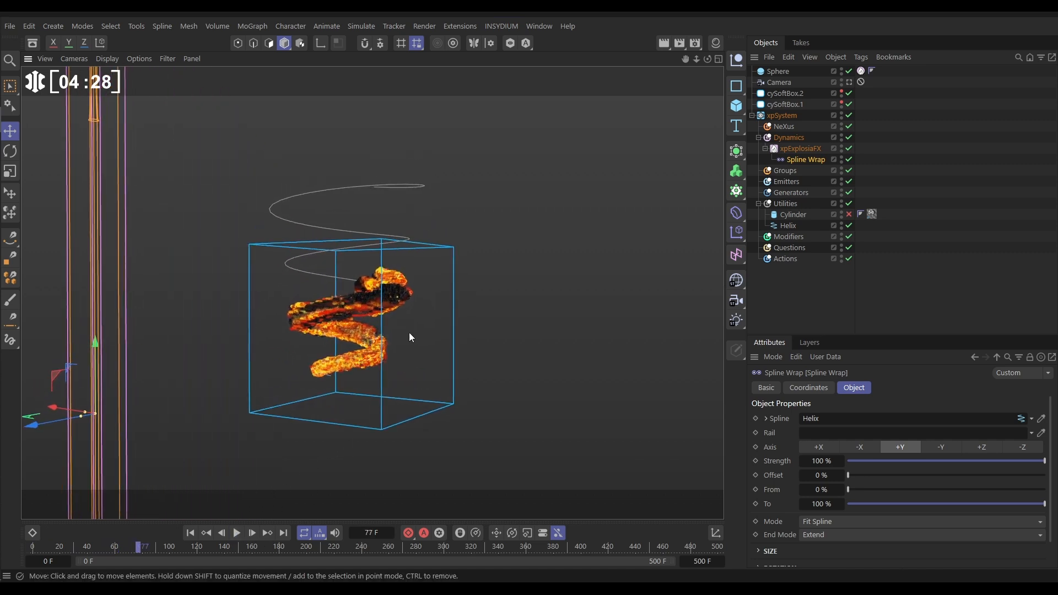
Step: Set the Helix Start Angle to -474° and Start Radius to 93 cm, then replay
click(786, 225)
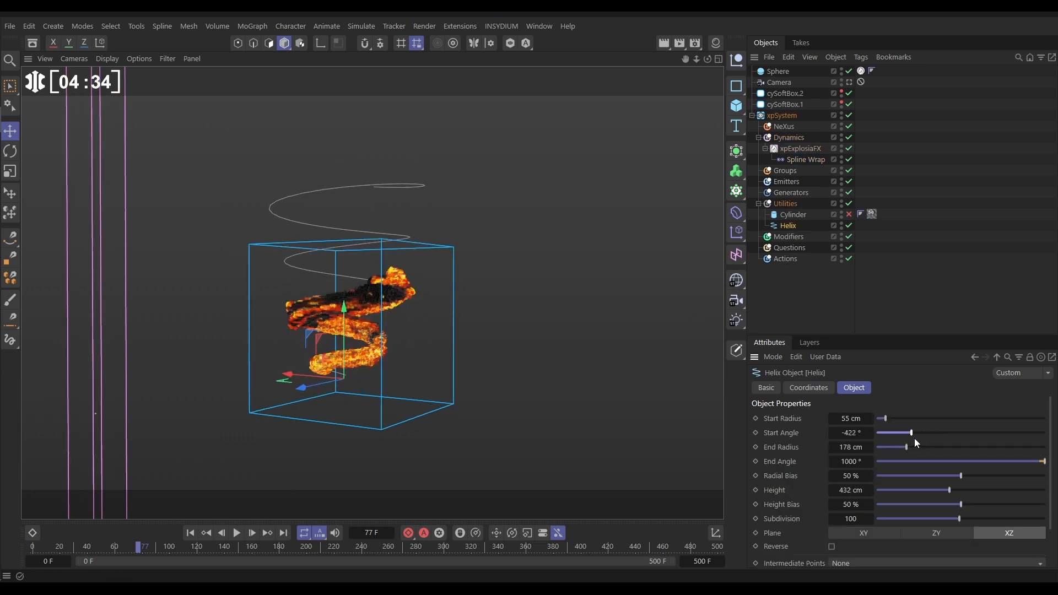
drag(910, 433, 897, 433)
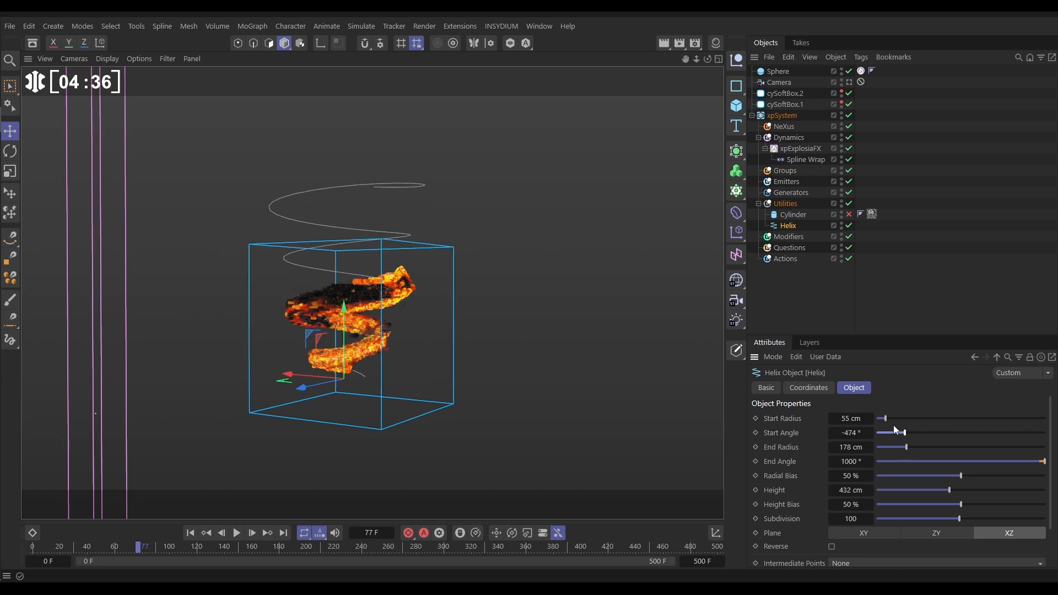
drag(880, 419, 896, 418)
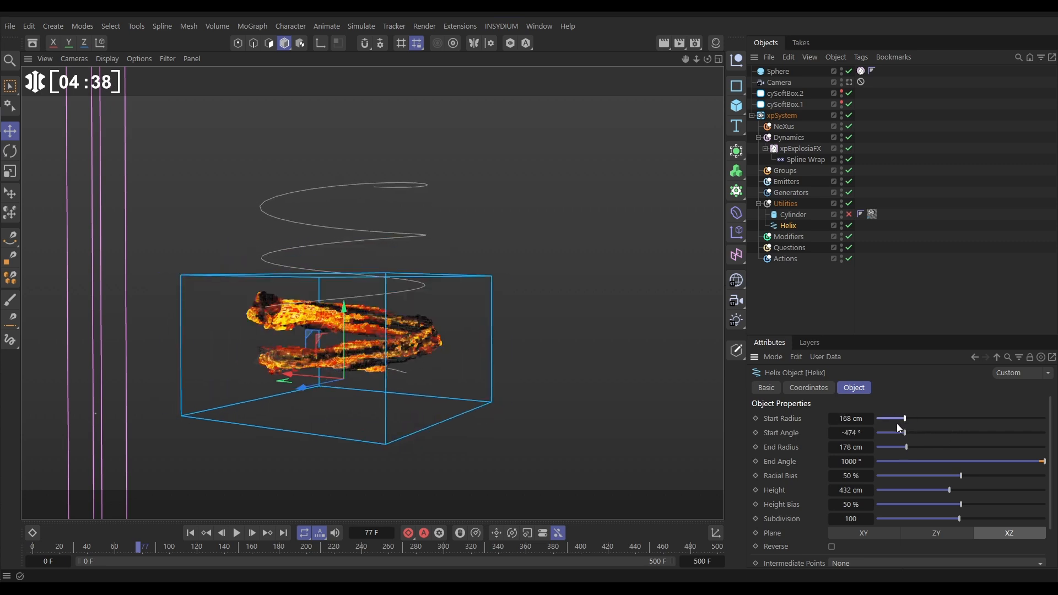
drag(895, 418, 880, 418)
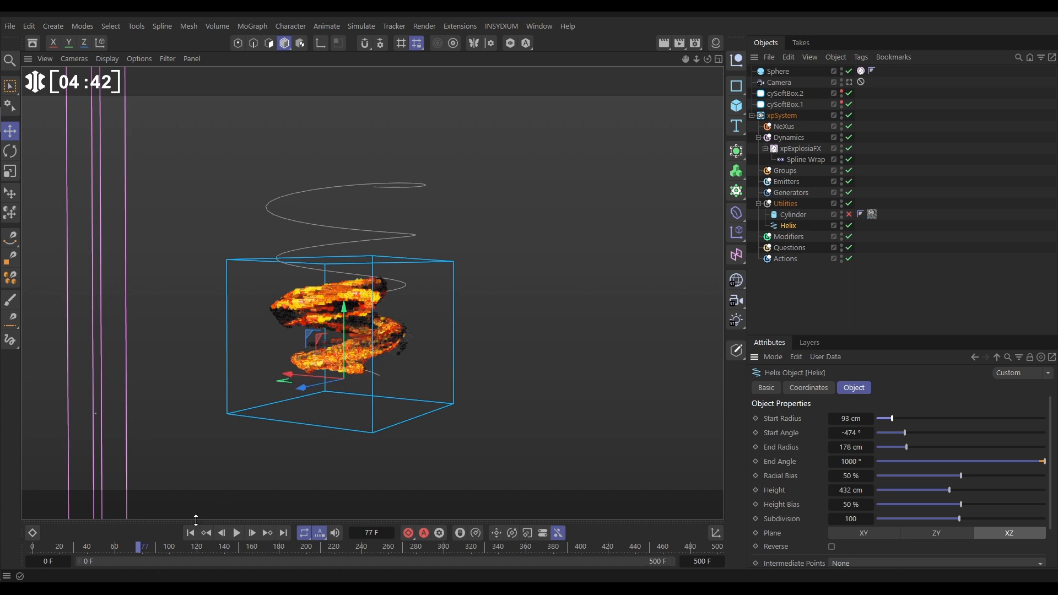
click(237, 533)
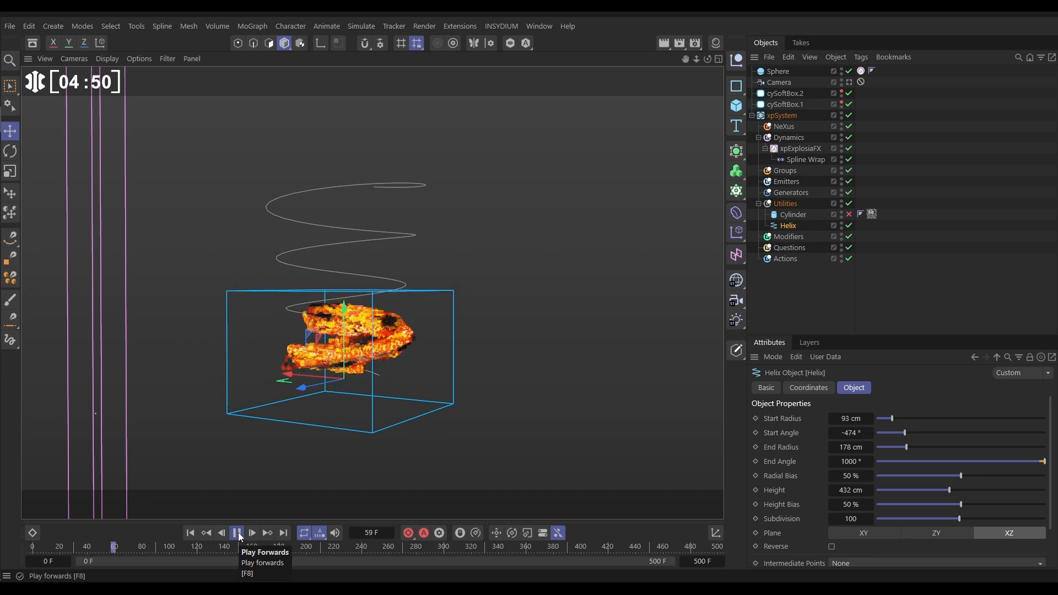
Step: Stop playback and wrap the Cylinder along the Helix with a Spline Wrap
click(237, 533)
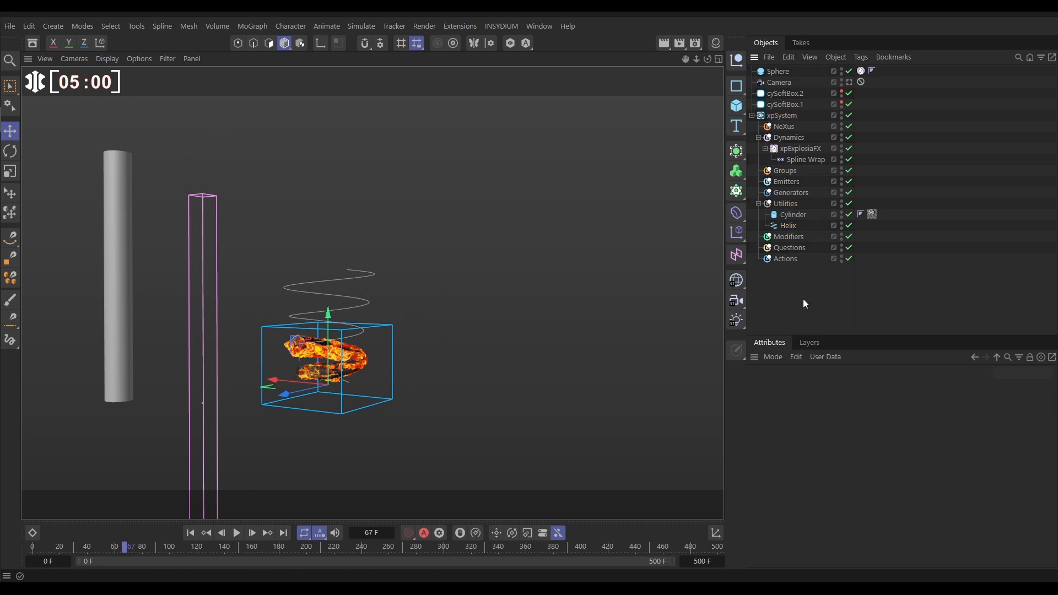
click(806, 159)
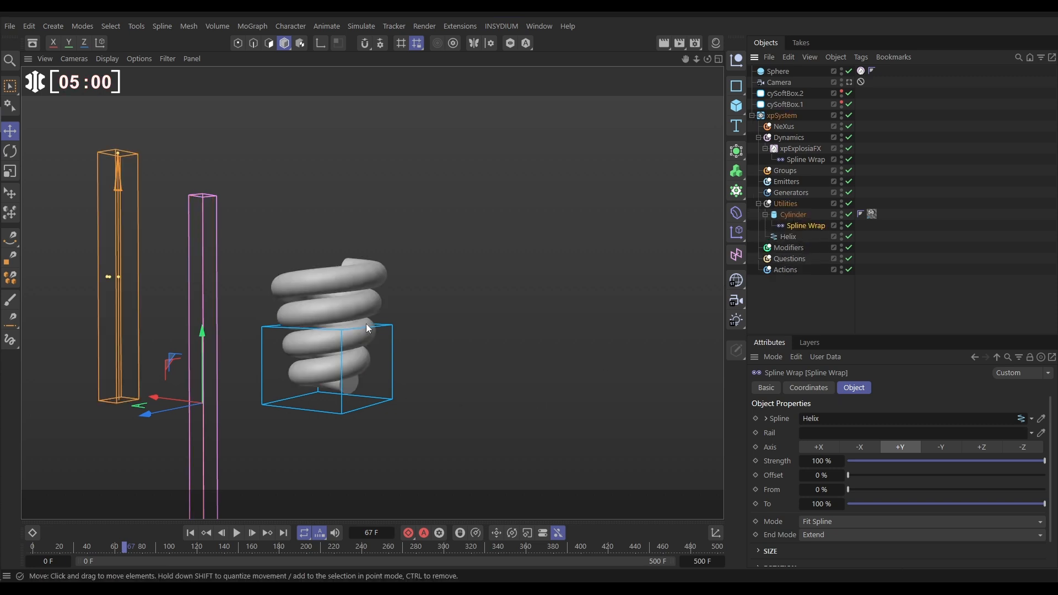
mouse_move(733, 225)
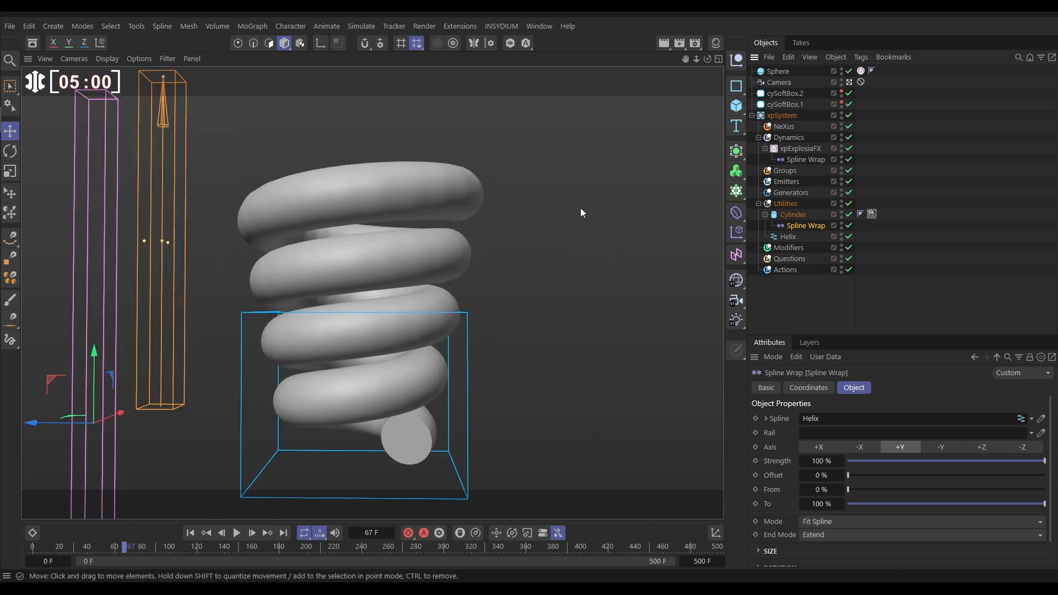
Step: Launch the INSYDIUM Cycles 4D Real-Time Preview and start rendering the glass tube
click(501, 26)
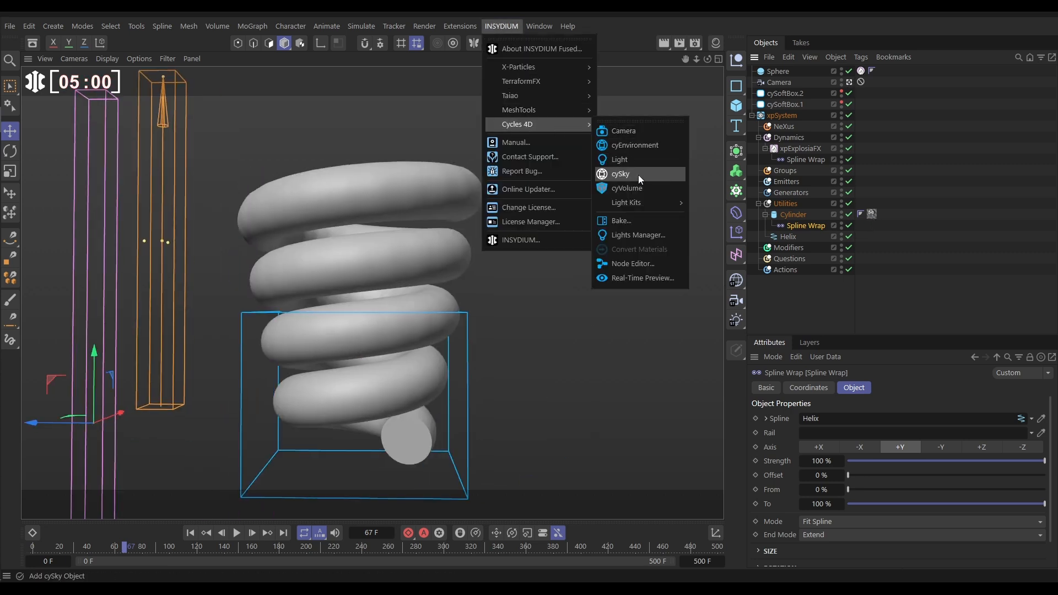
click(642, 278)
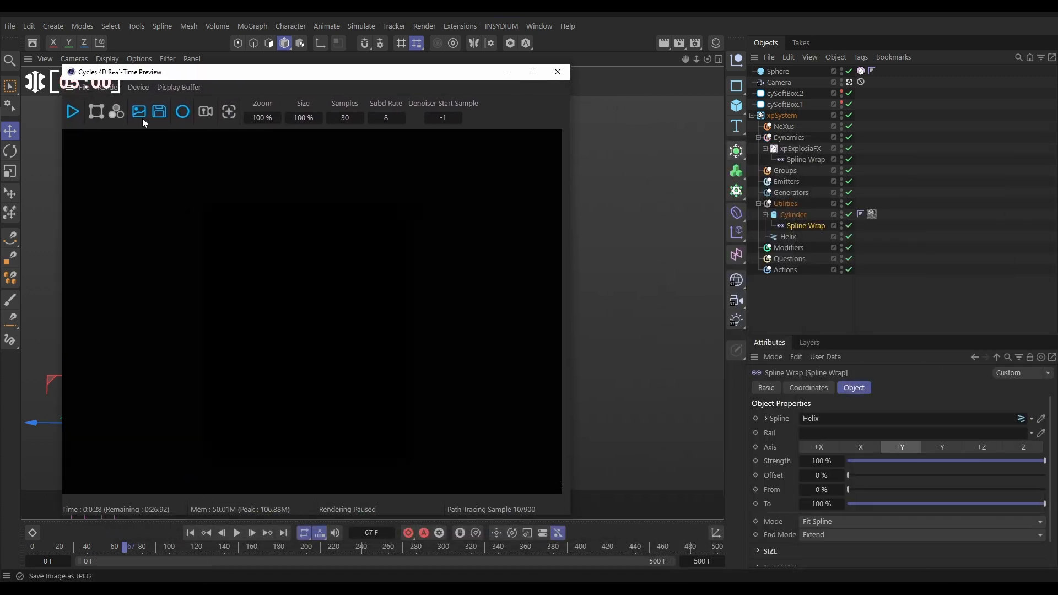
click(72, 111)
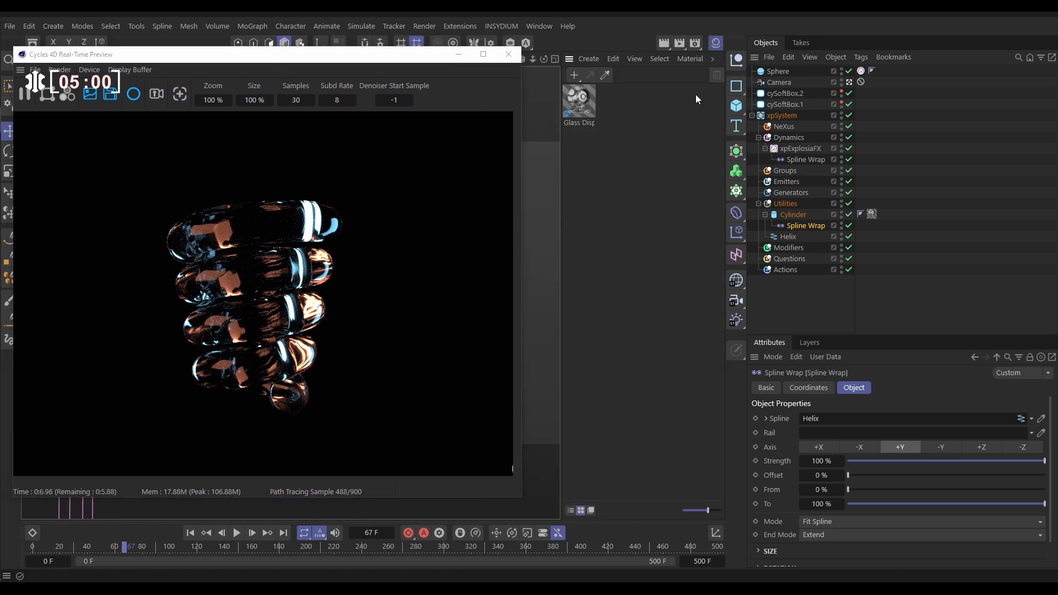
Step: Create an EFX Burn & Smoke Nature material for xpExplosiaFX and play the simulation
click(689, 58)
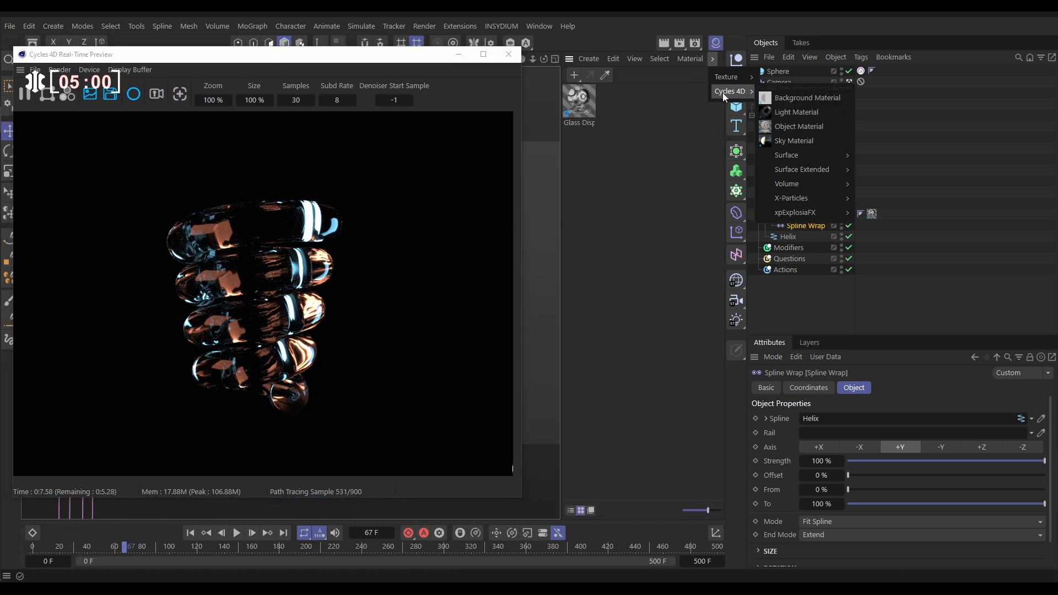
mouse_move(794, 212)
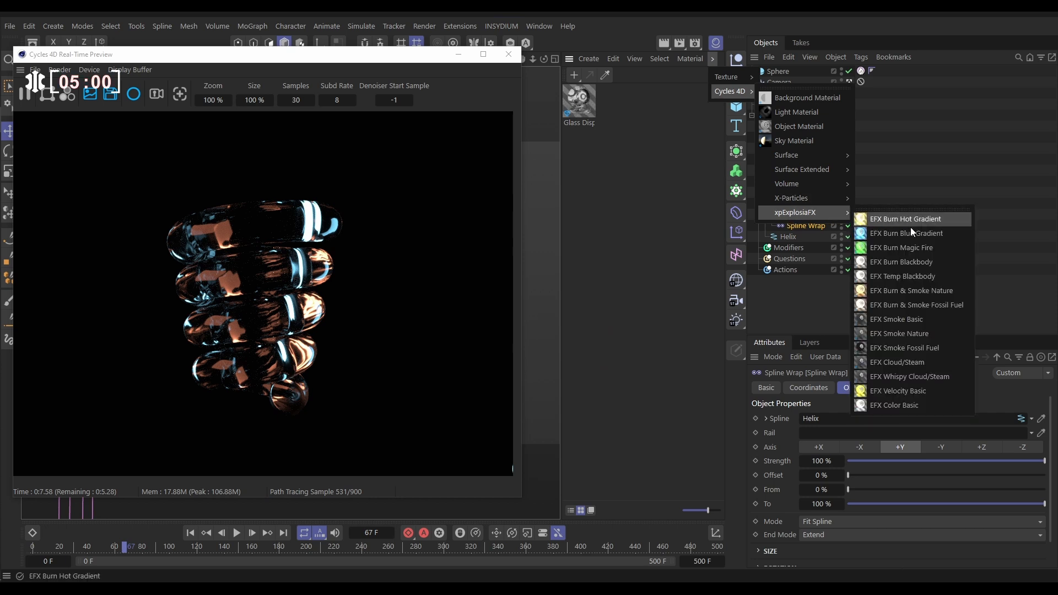
mouse_move(911, 290)
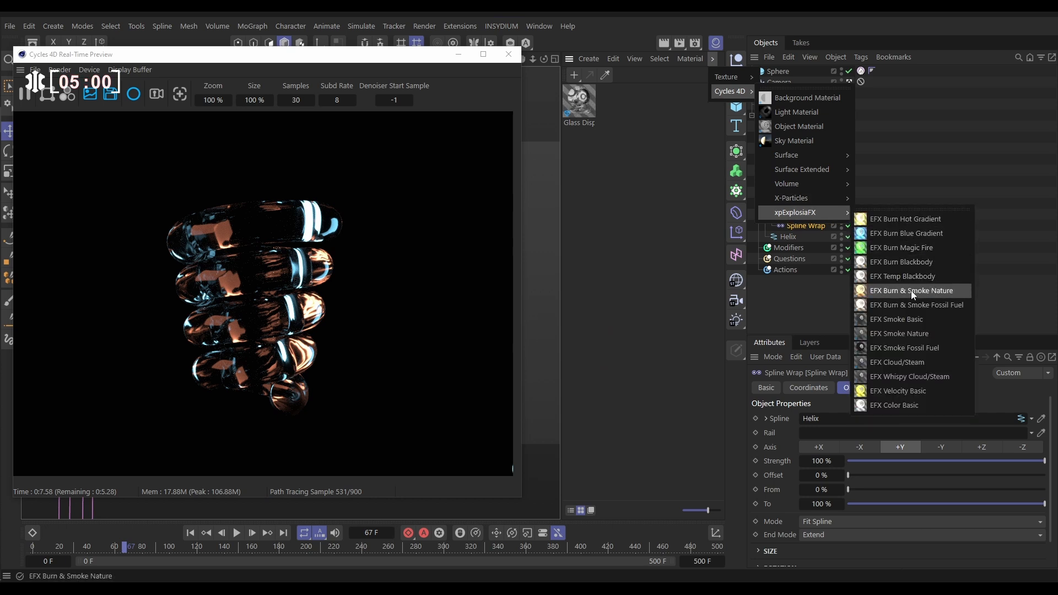
click(909, 290)
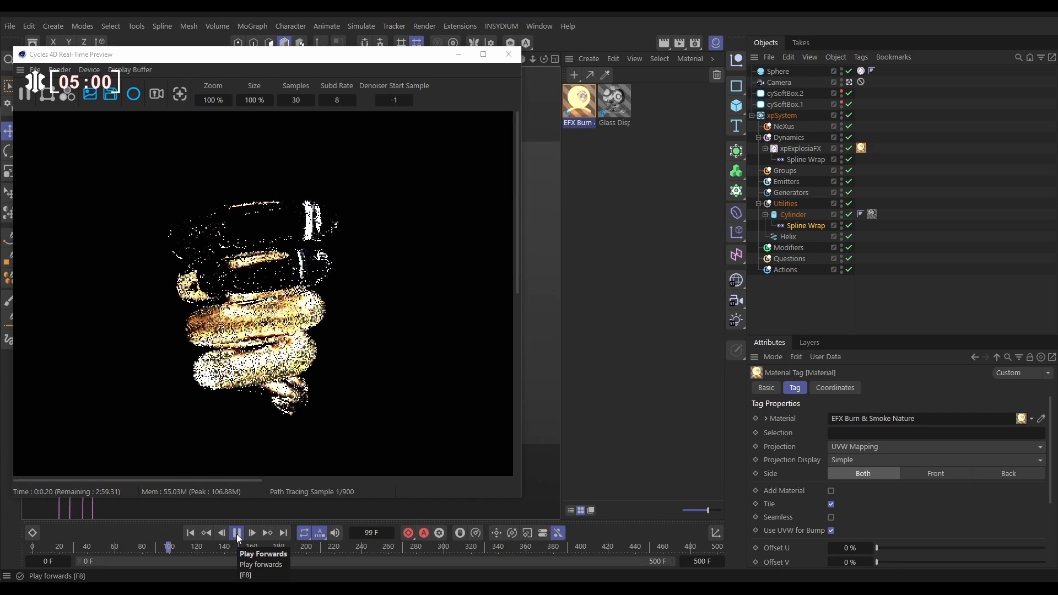
click(236, 533)
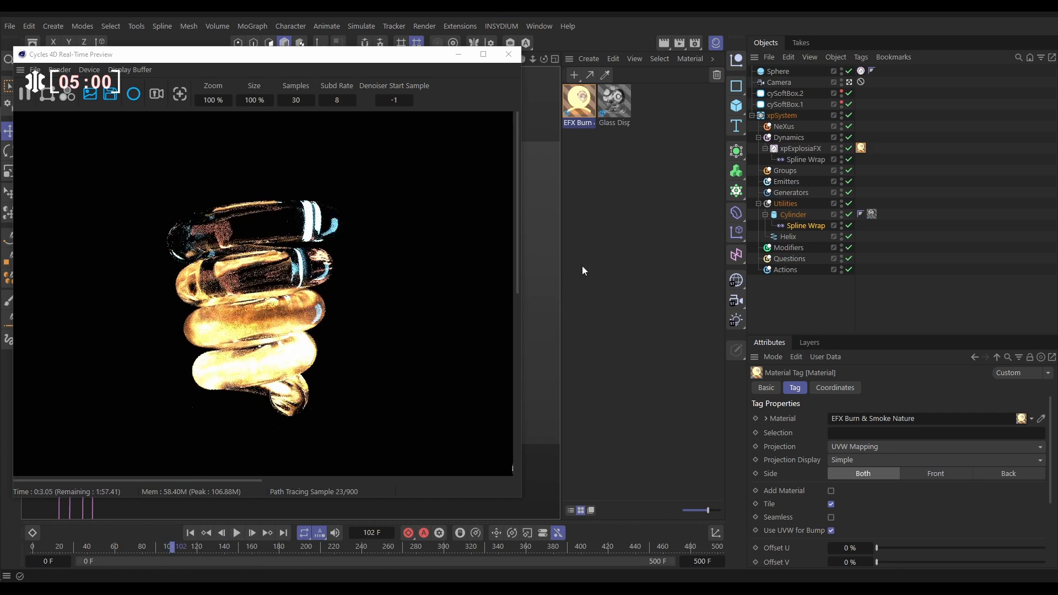
mouse_move(605, 270)
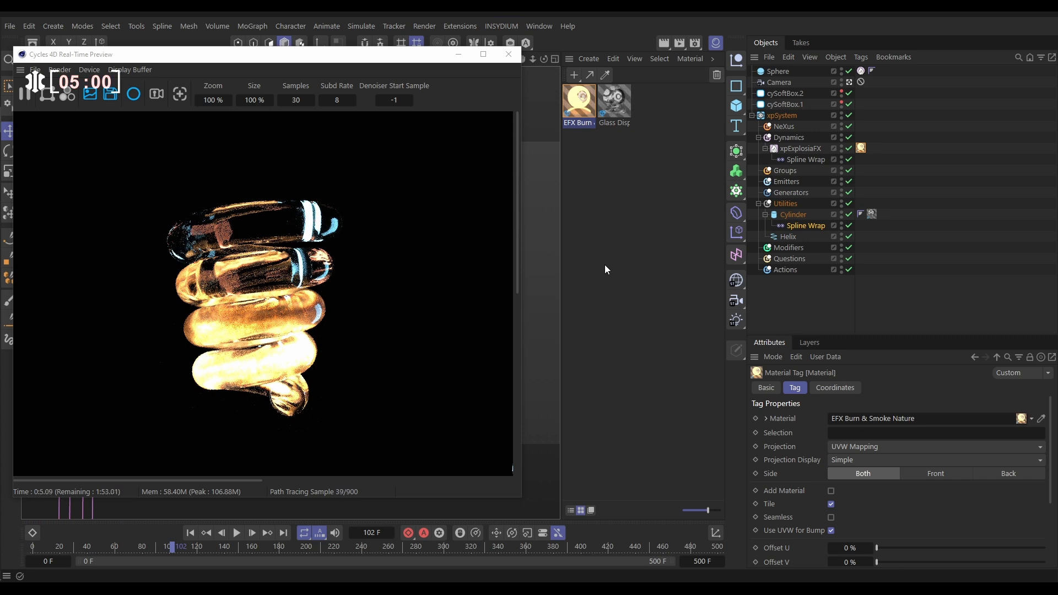